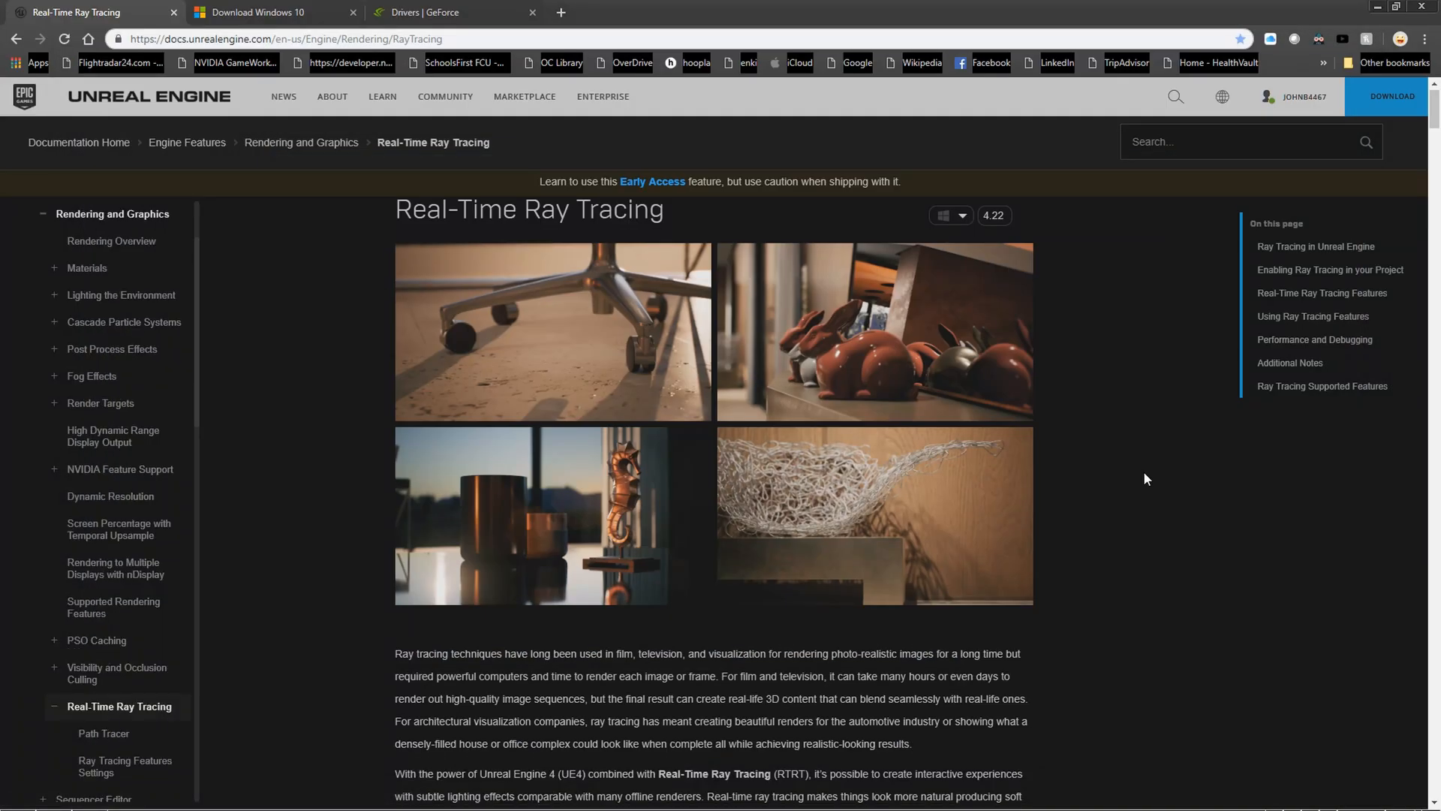
Step: Scroll the Real-Time Ray Tracing docs down to the Enabling Ray Tracing in your Project section
scroll("down", 3)
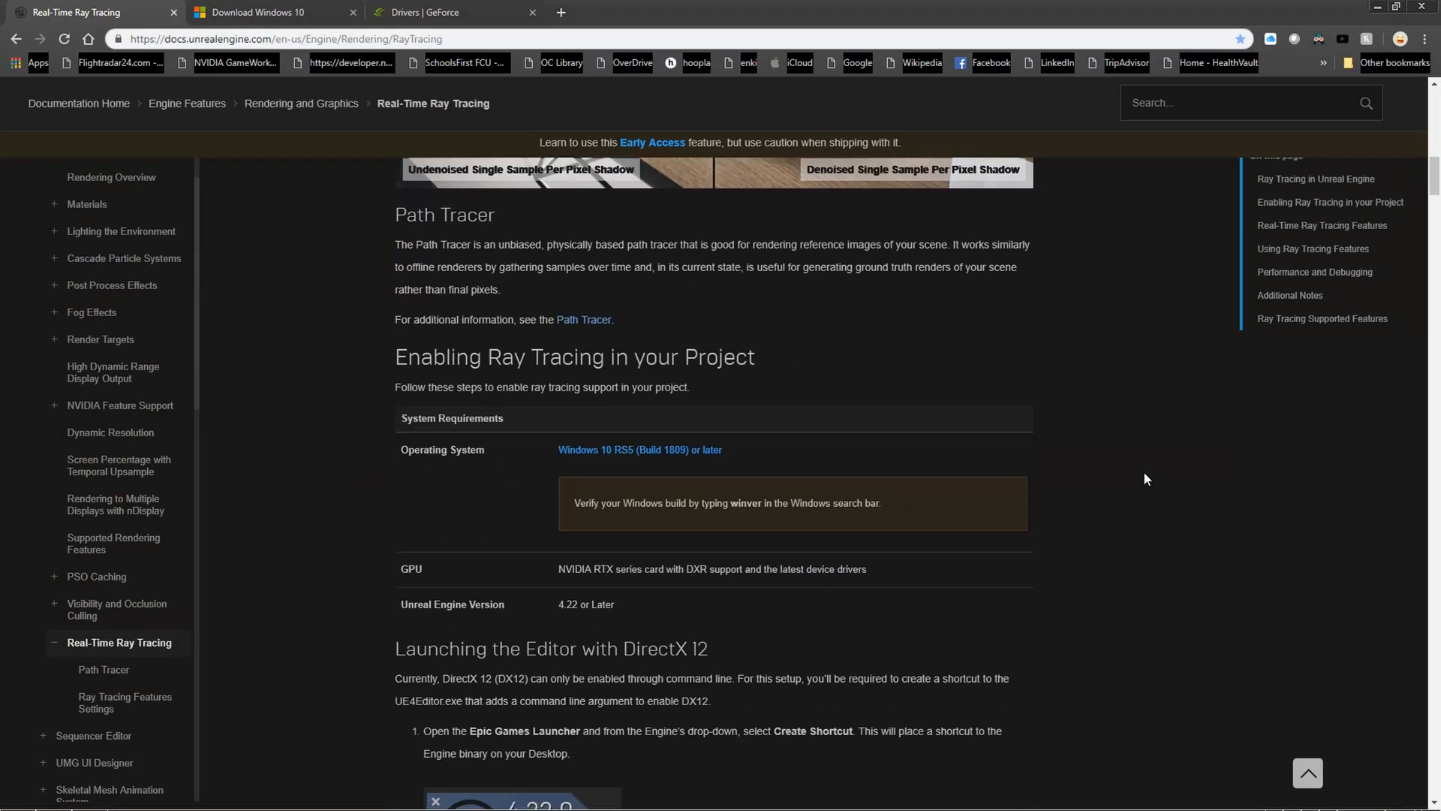
scroll("down", 3)
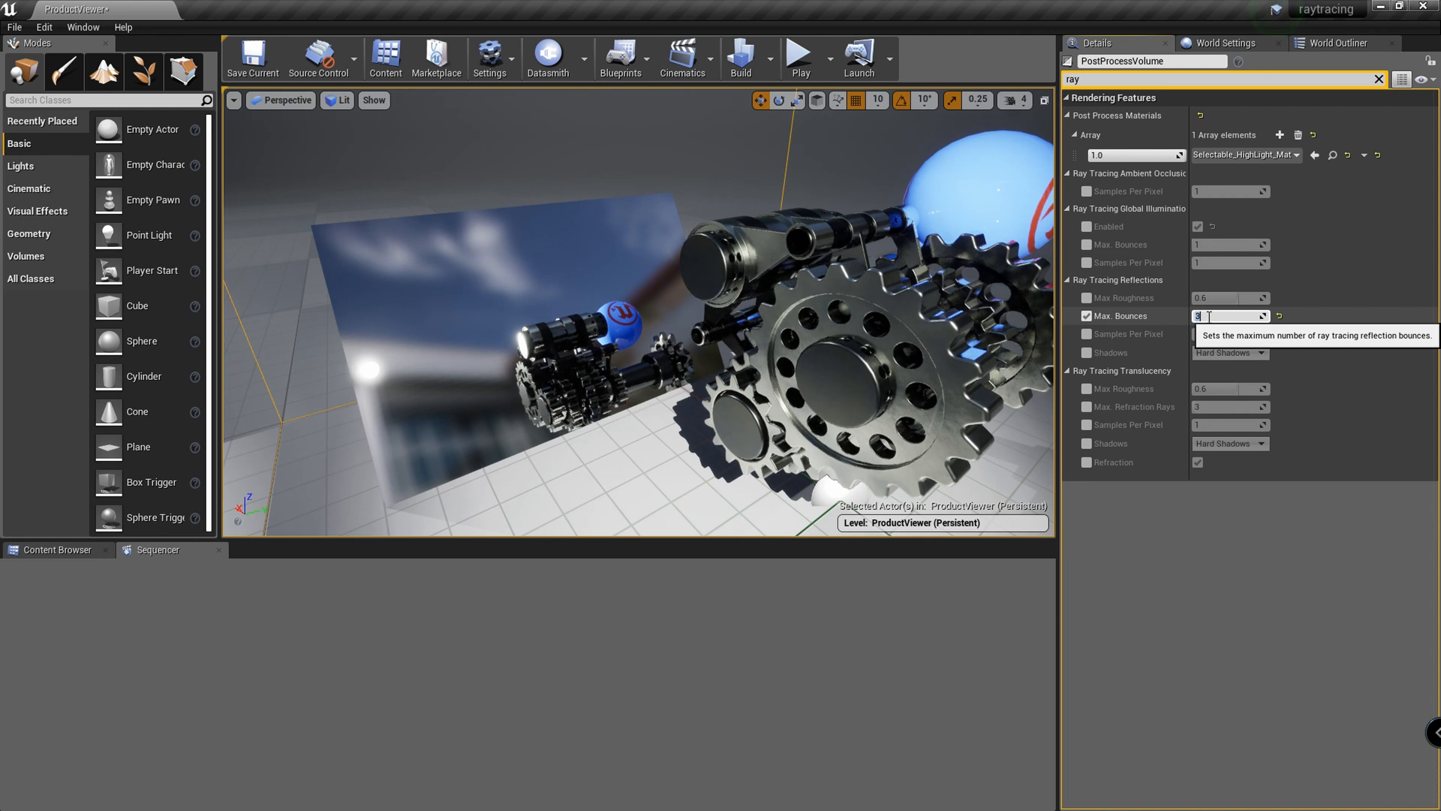
Step: Set Ray Tracing Reflections Max. Bounces to 4 and choose a viewport view mode from the Lit dropdown
type("4")
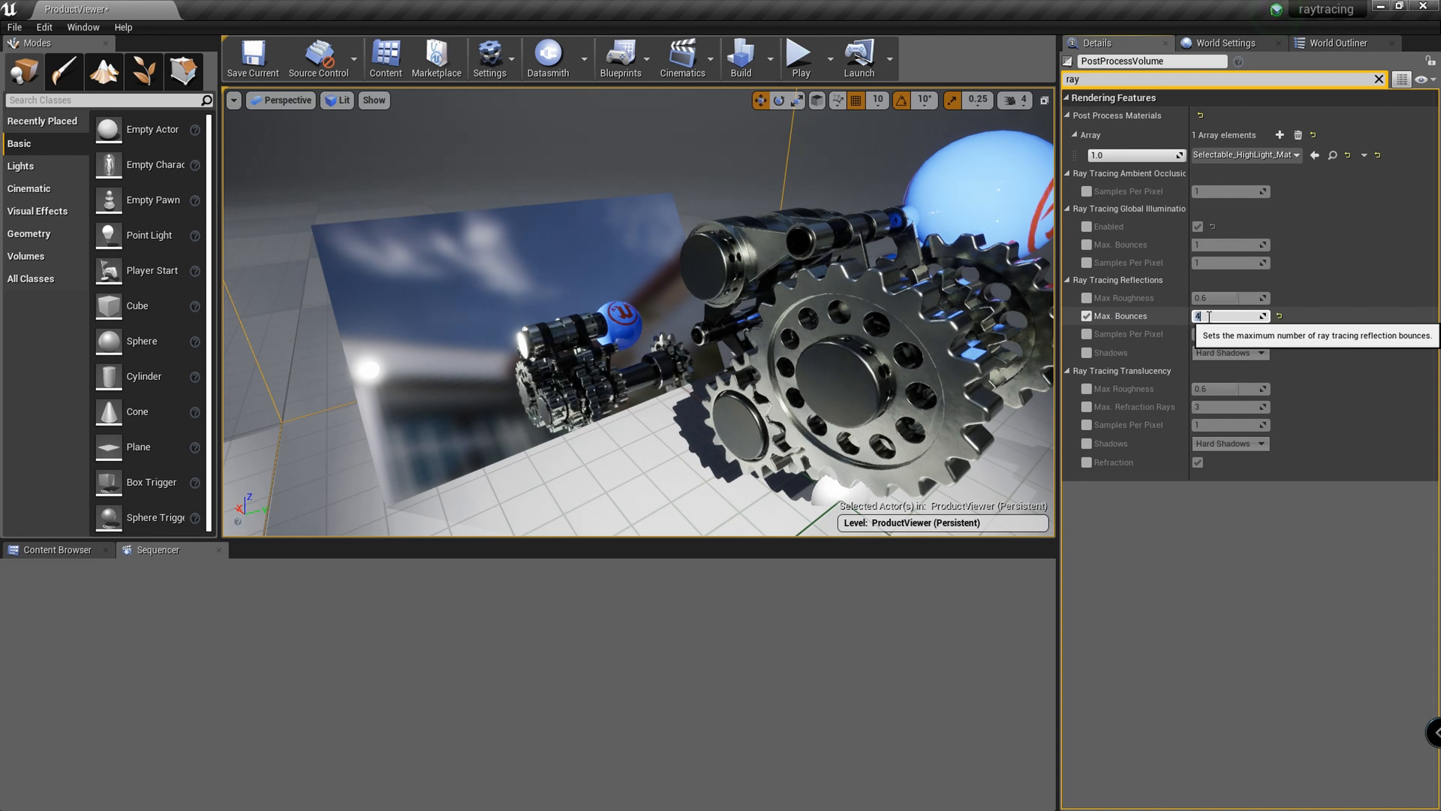
left_click(342, 101)
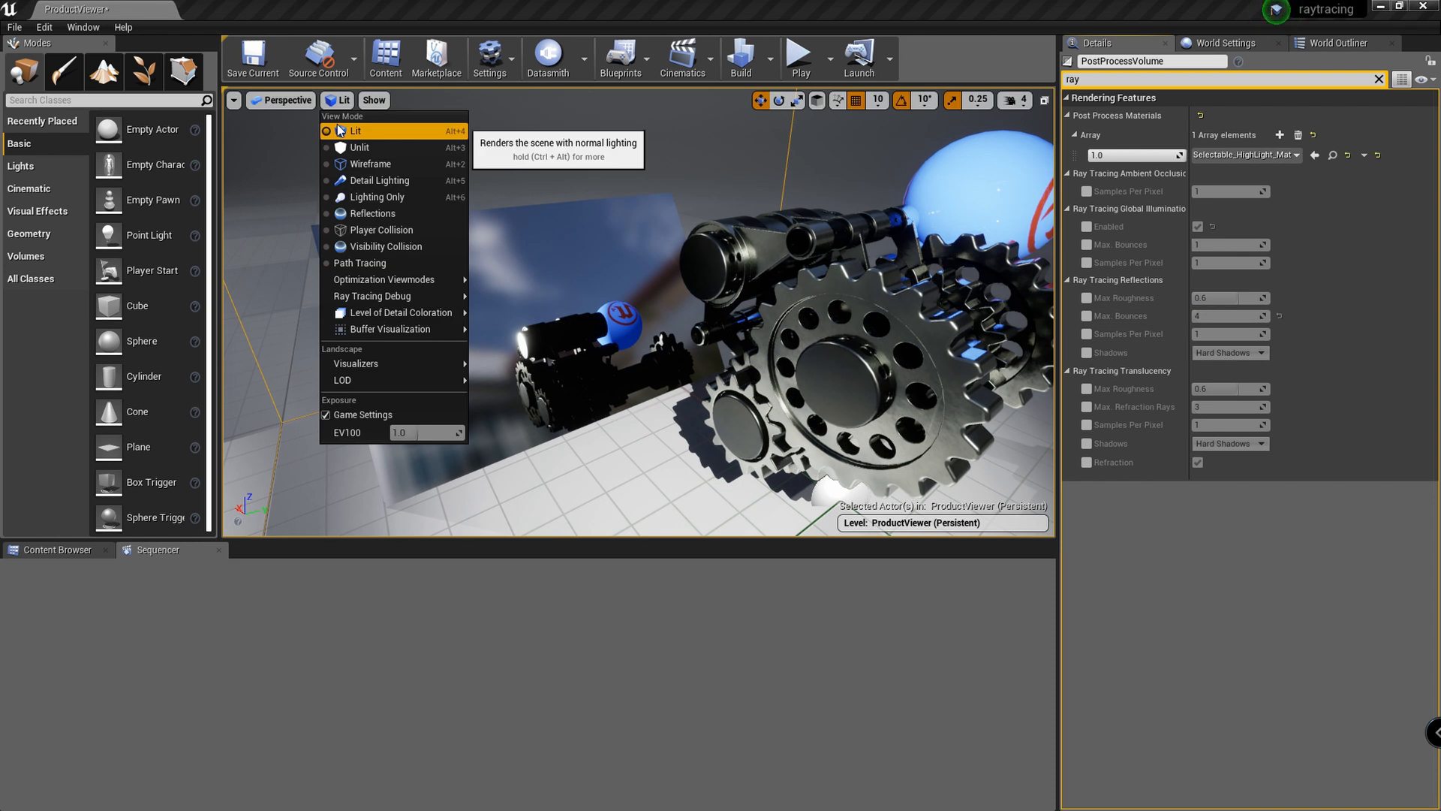
left_click(362, 265)
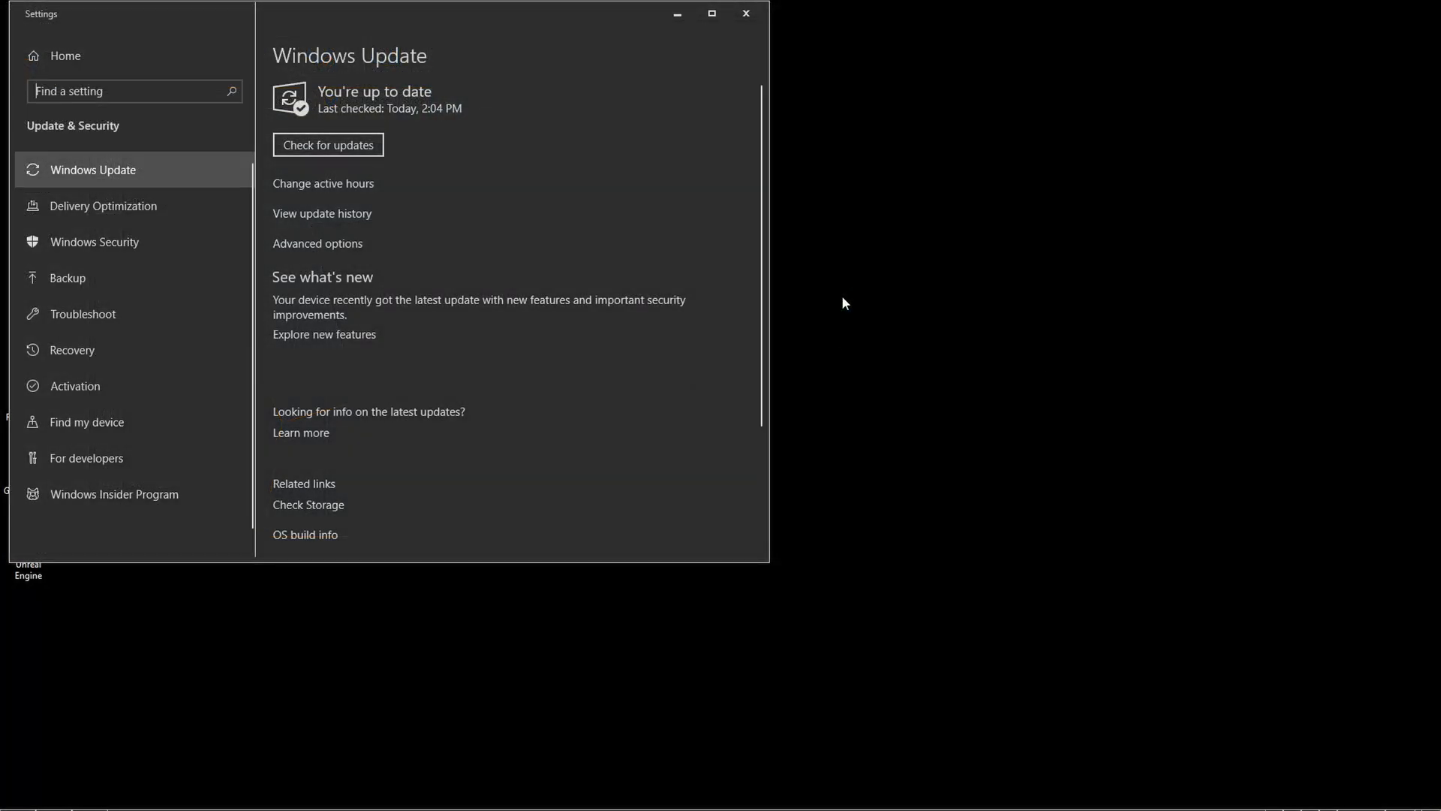
mouse_move(486, 85)
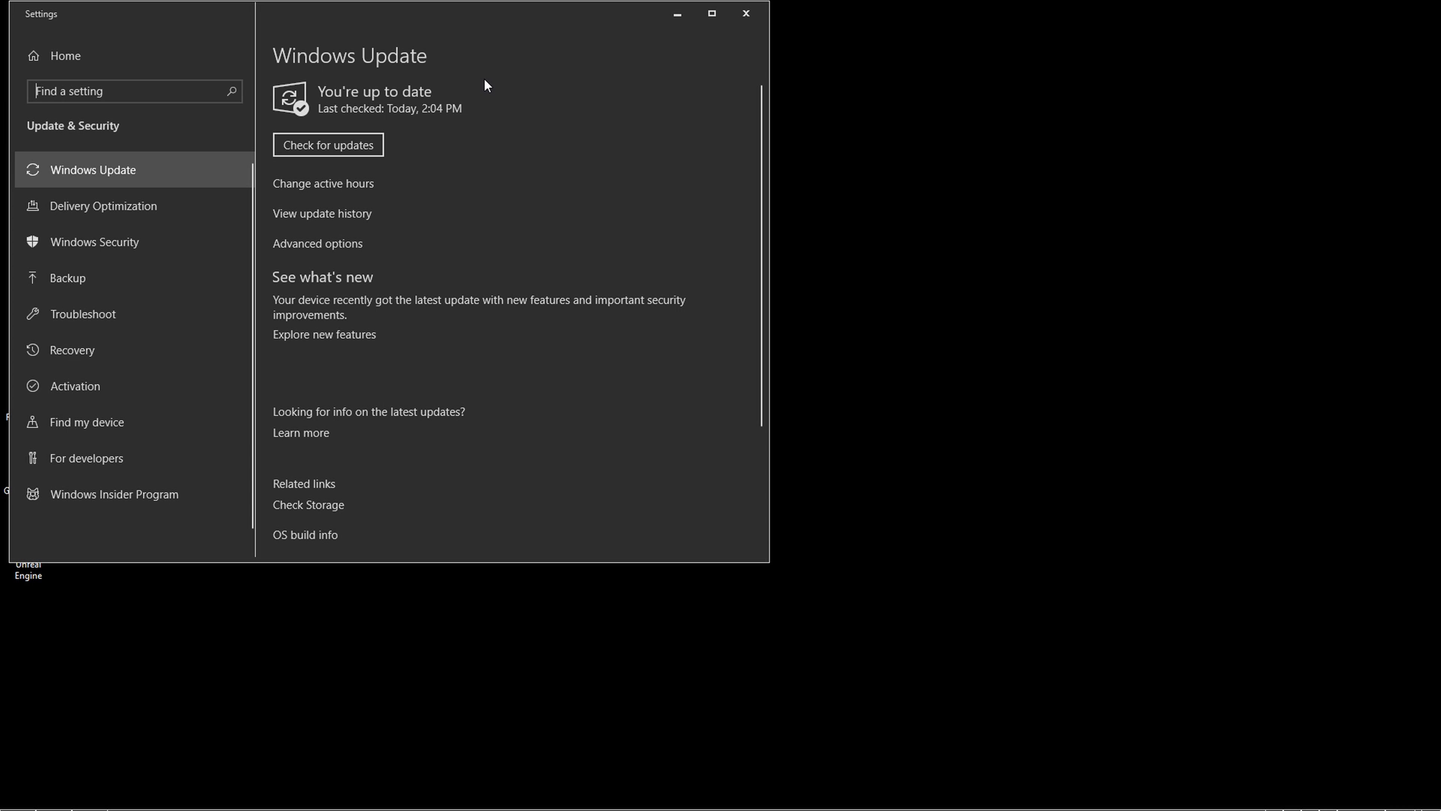
mouse_move(446, 89)
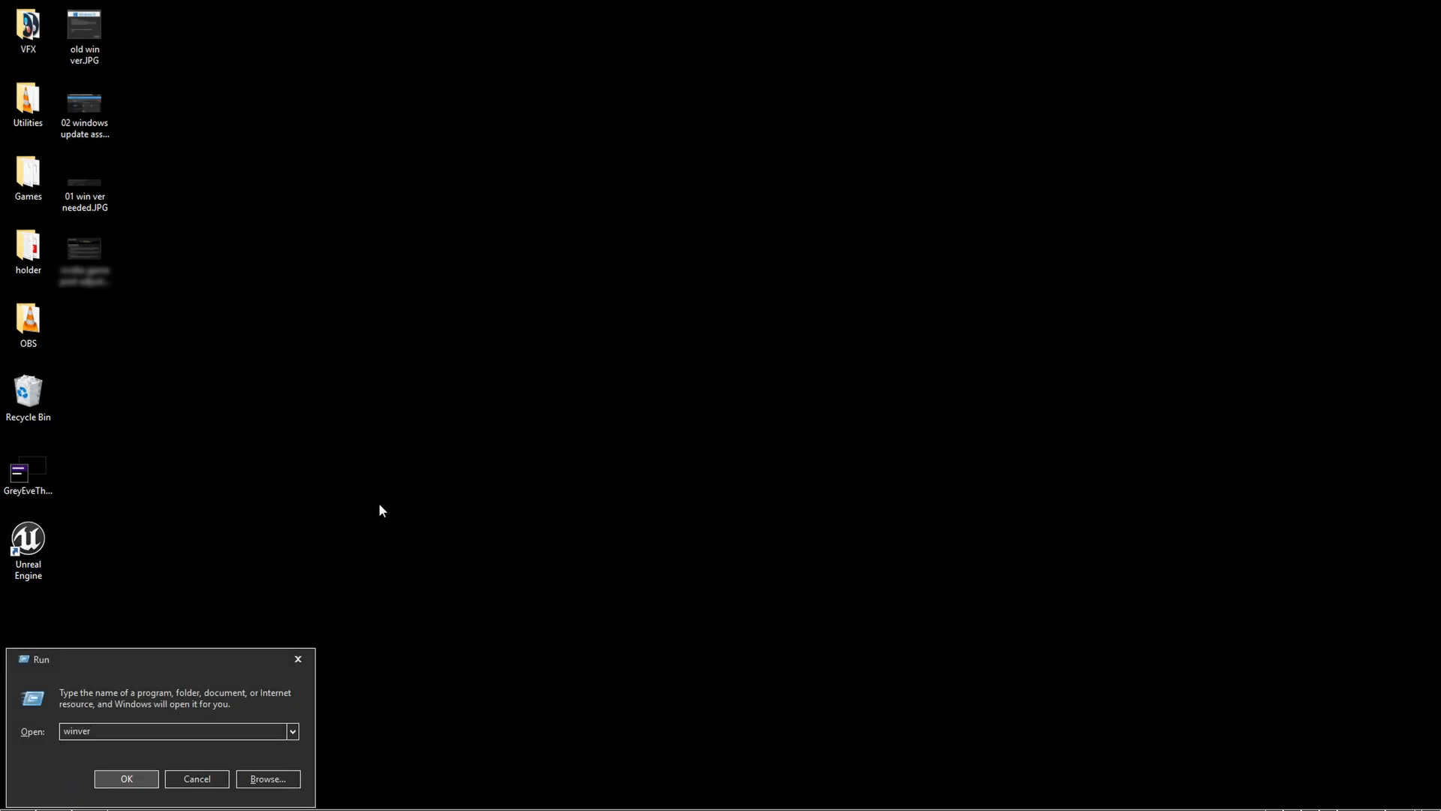
Step: Check the build with winver, search for windows update assistant and start the Windows 10 Update Assistant download
left_click(126, 779)
type("window")
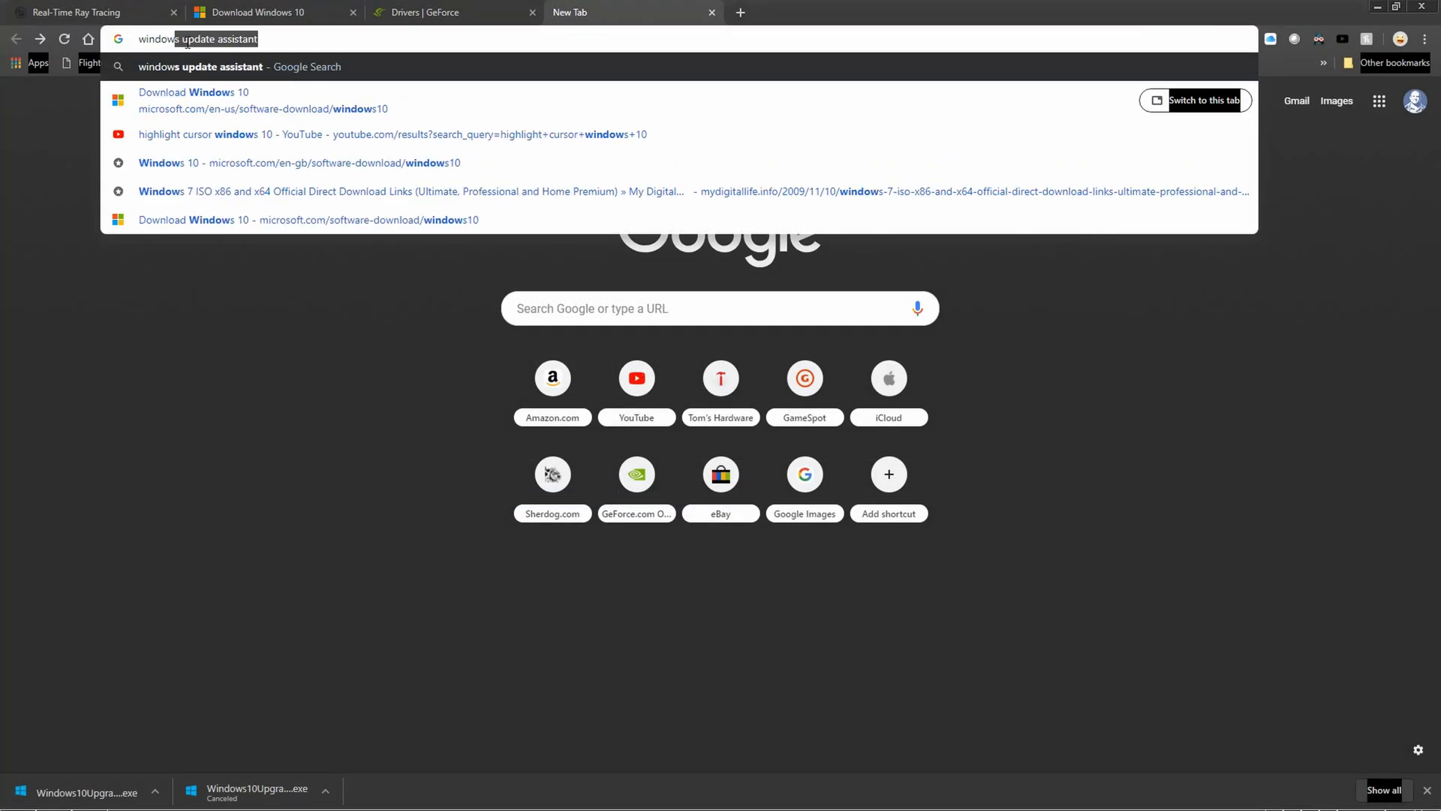
key("Return")
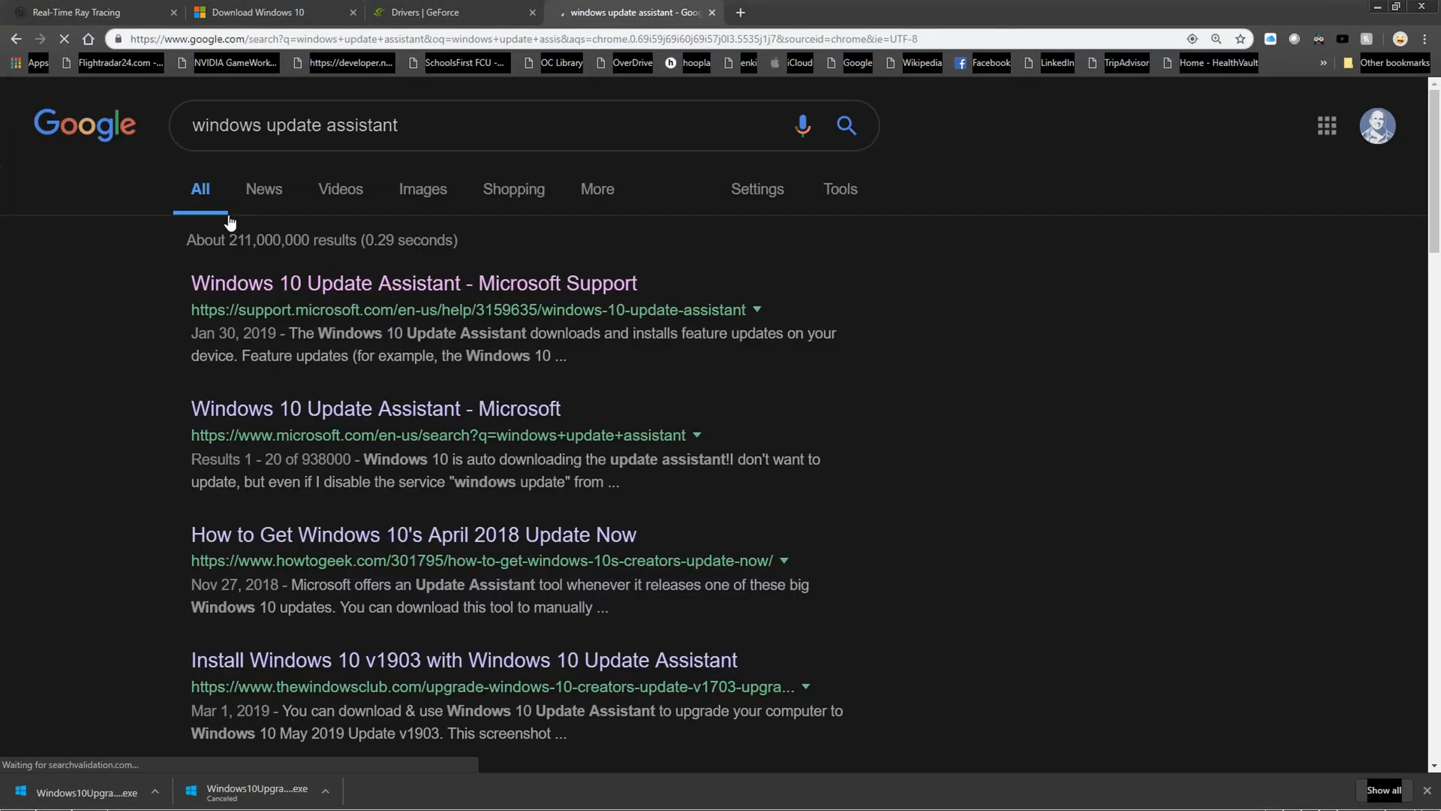
left_click(413, 283)
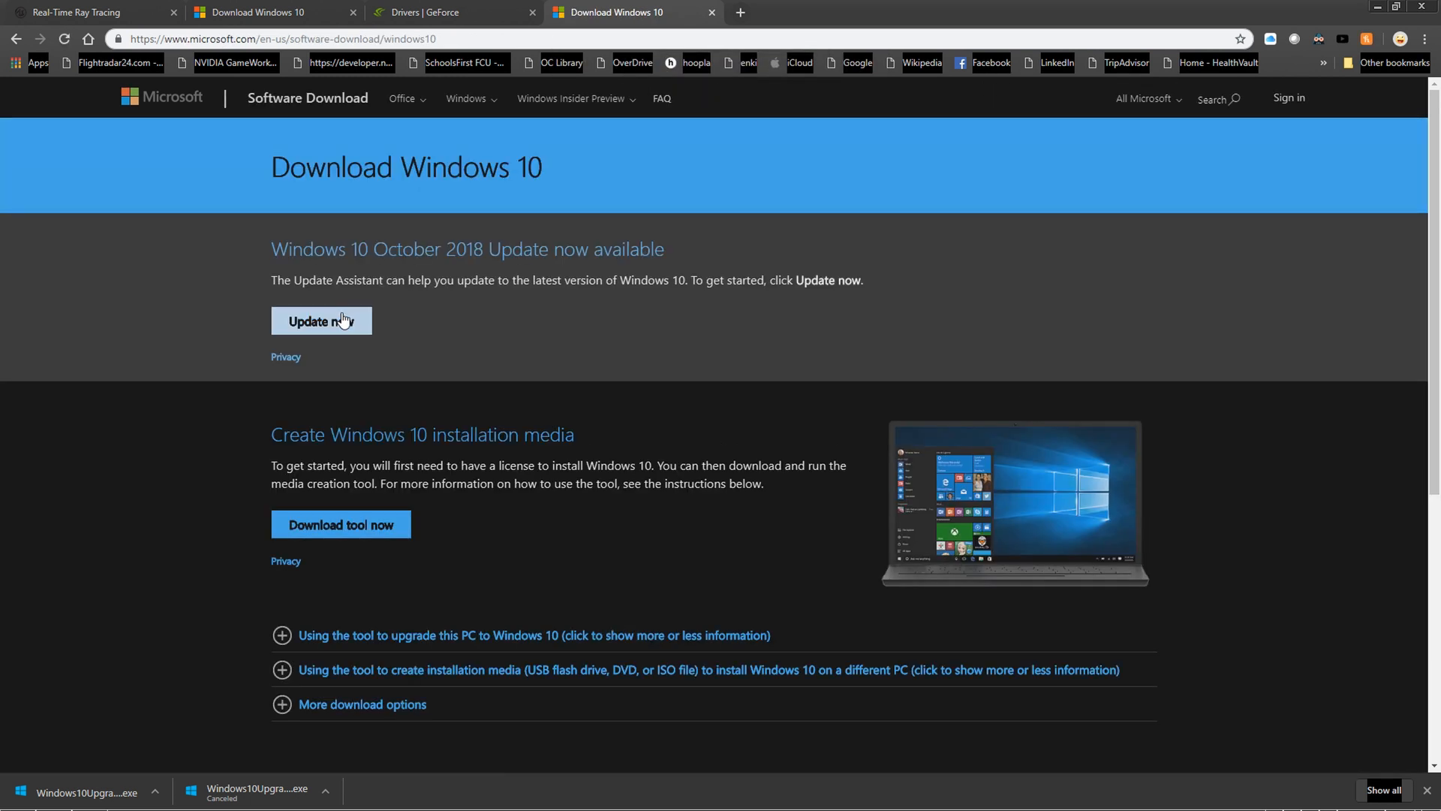
left_click(321, 321)
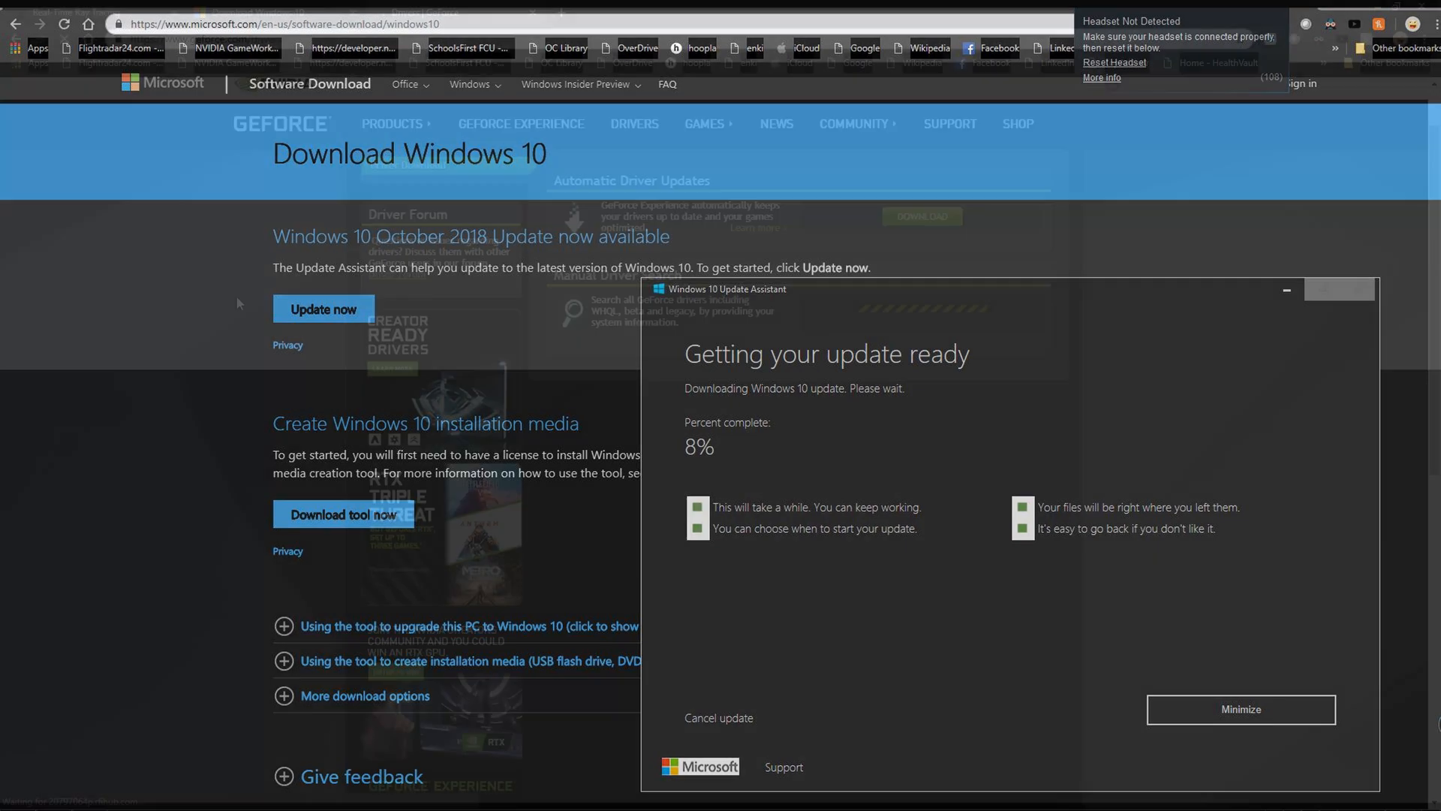
Step: Show the NVIDIA GeForce drivers download page with its automatic update option
left_click(432, 12)
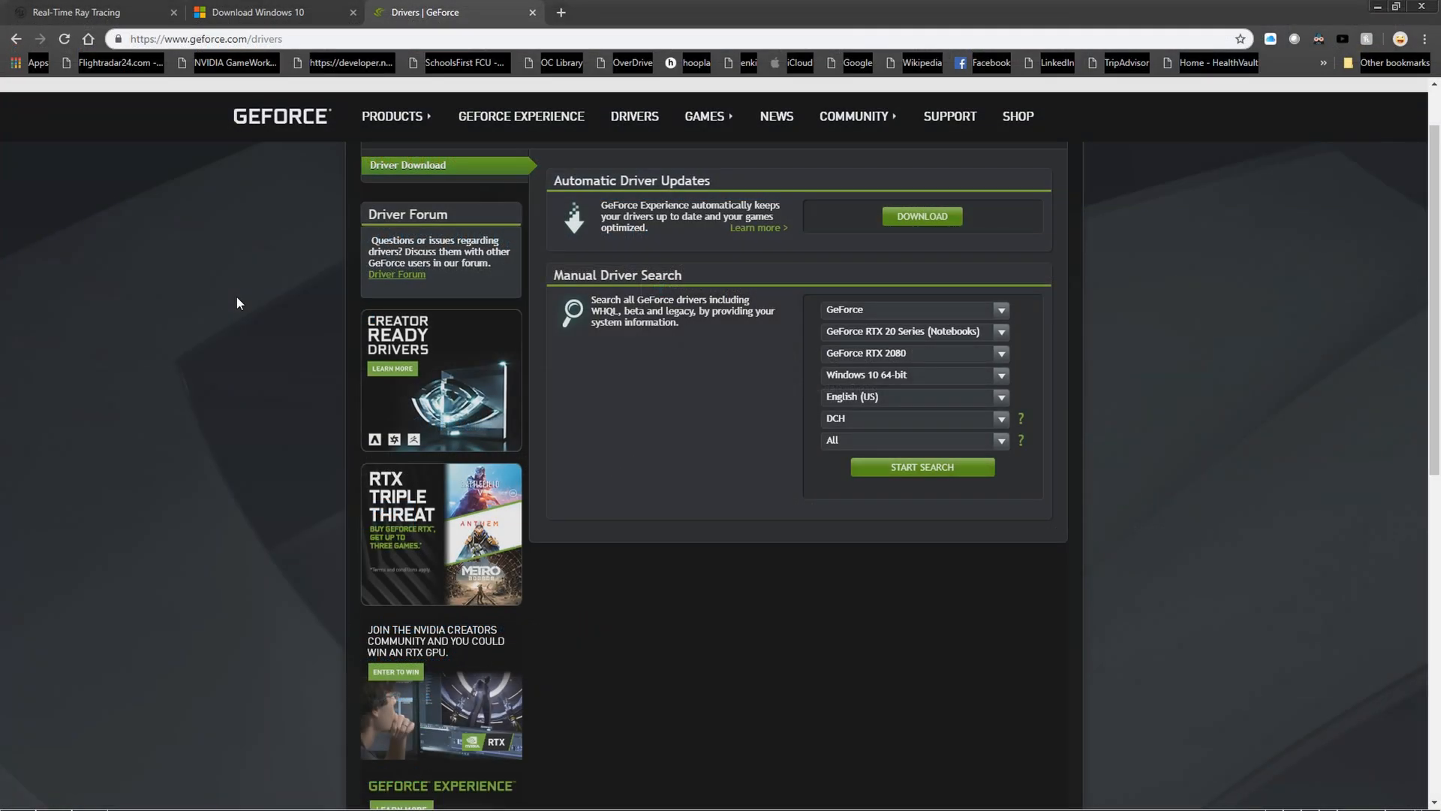
left_click(1001, 331)
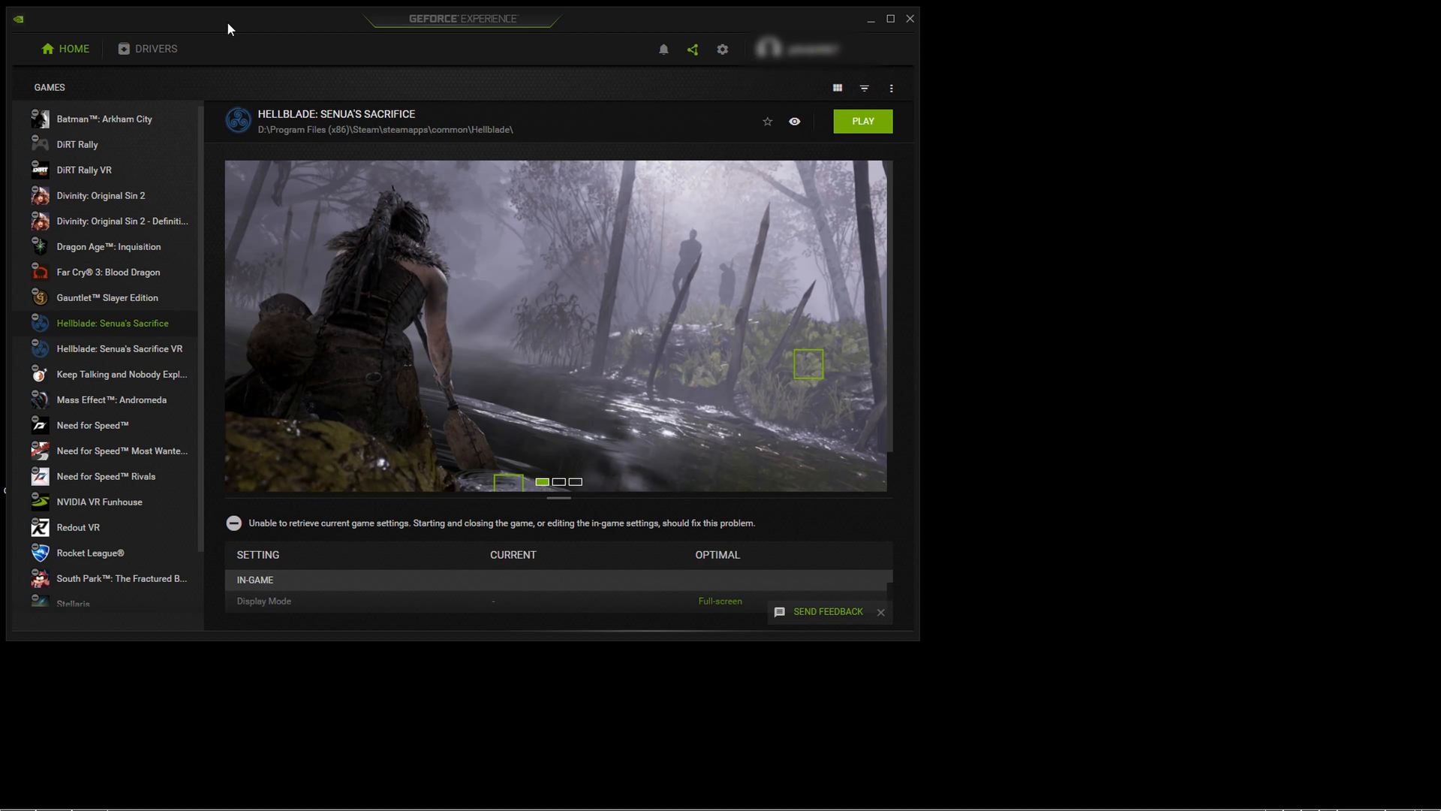
Step: Check in GeForce Experience that Game Ready Driver 425.31 is installed
left_click(155, 48)
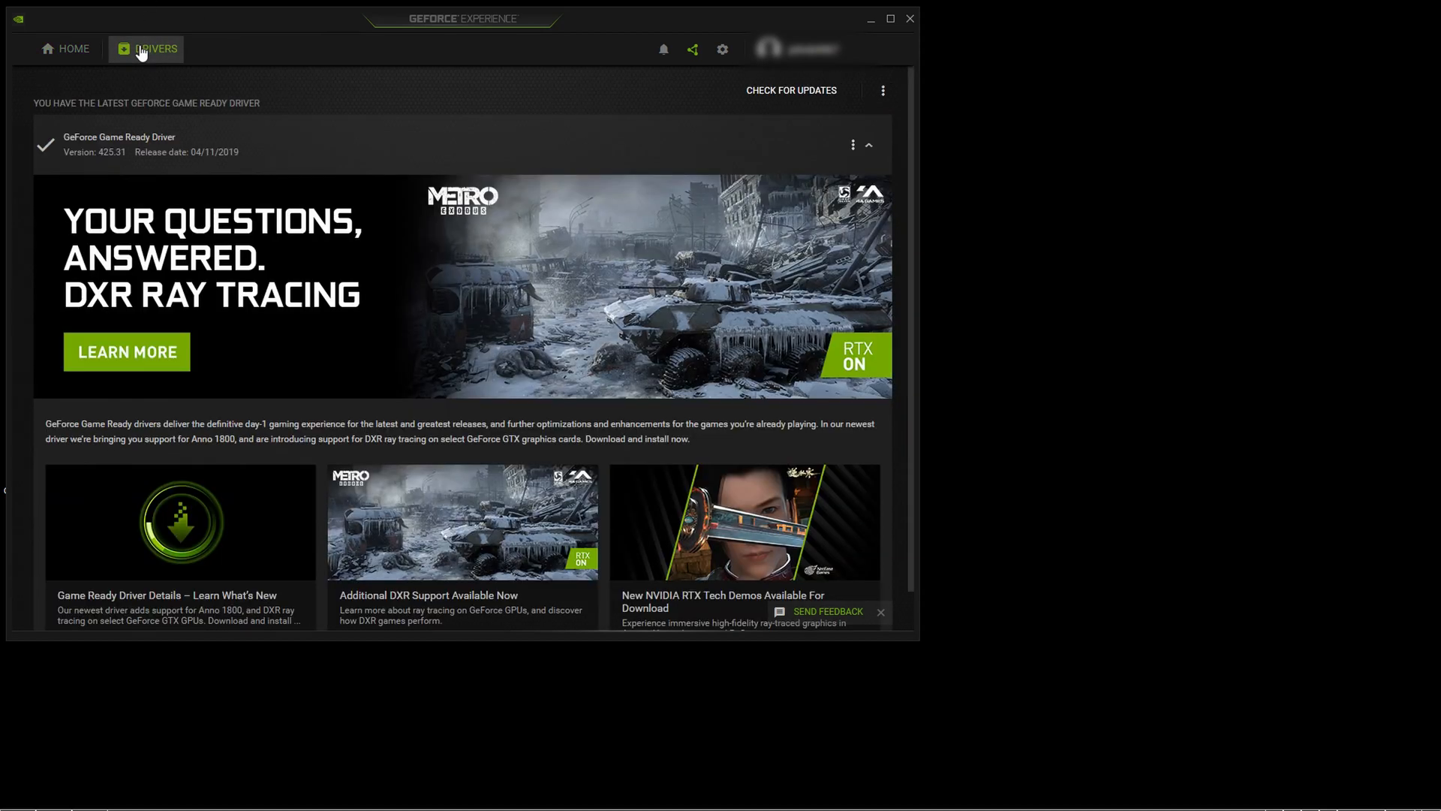
mouse_move(133, 147)
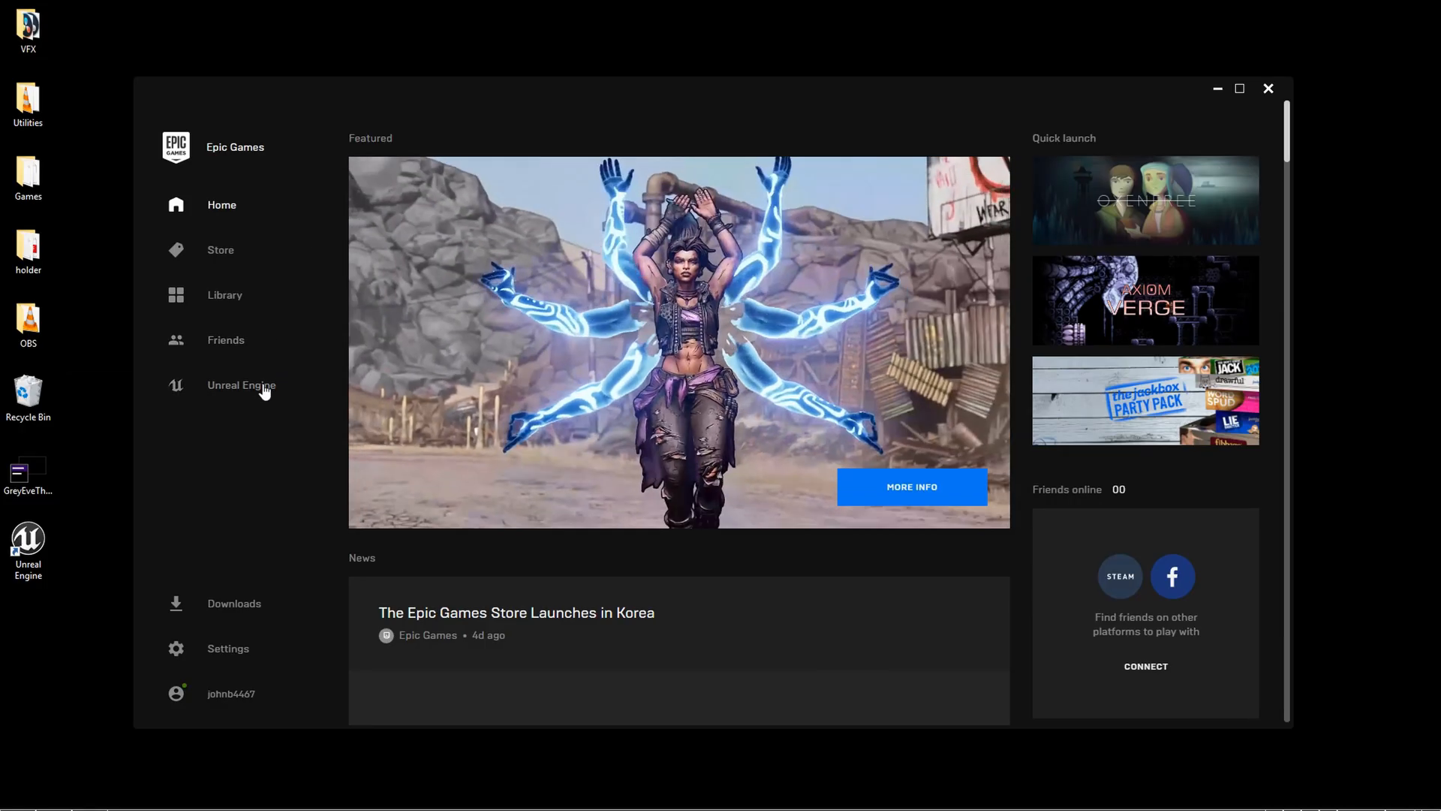
Step: Go to the Unreal Engine section of the Epic Games Launcher
left_click(240, 384)
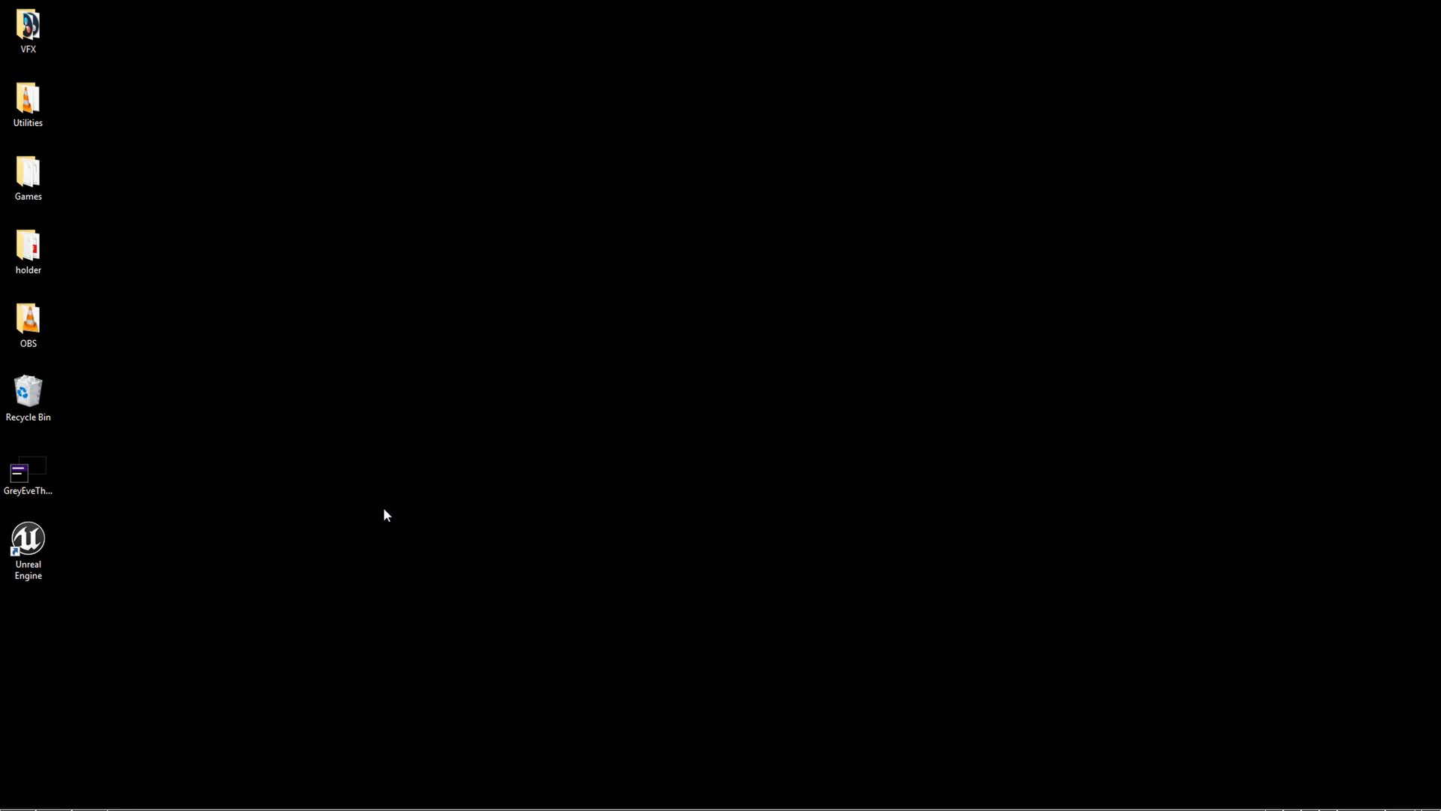
left_click(27, 542)
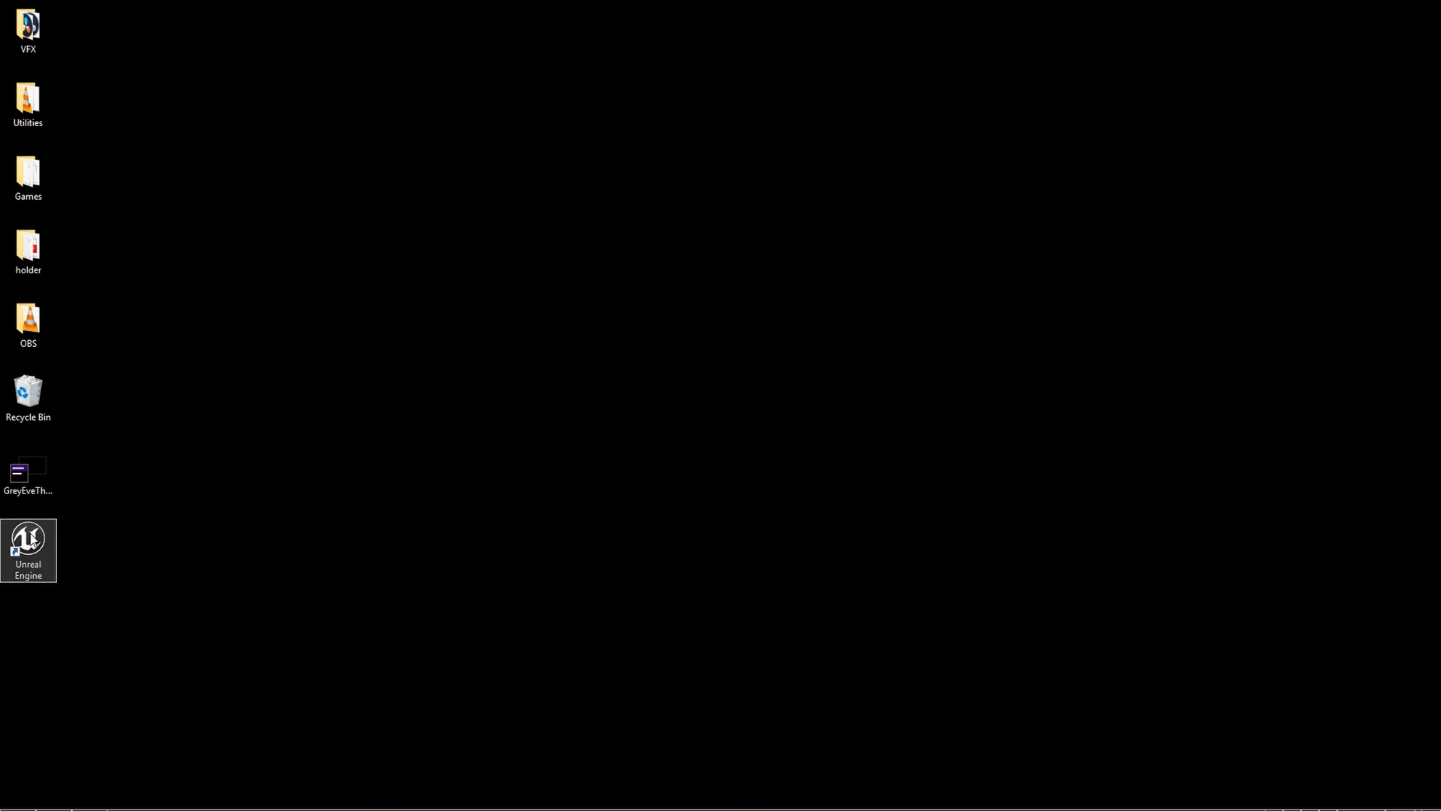
right_click(27, 550)
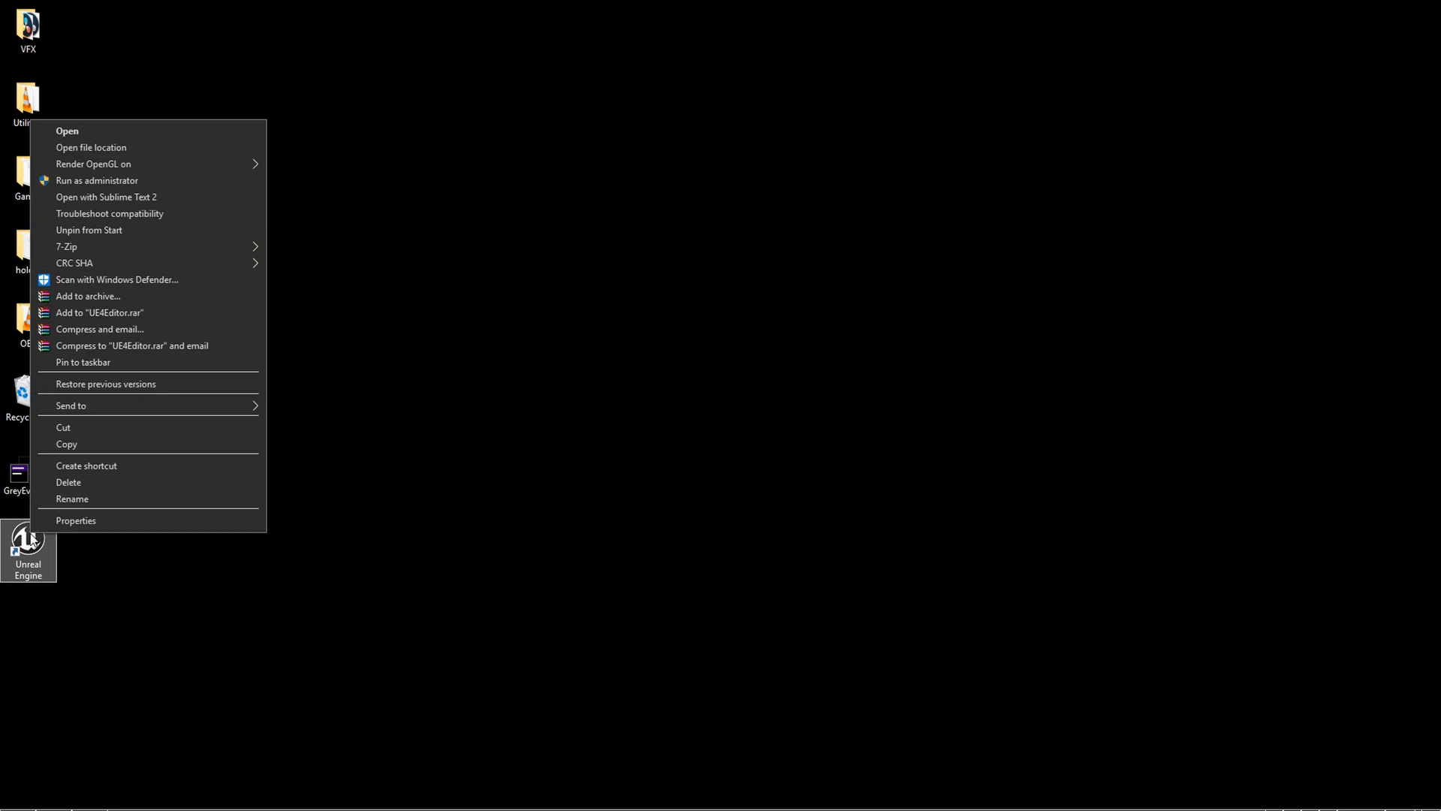
left_click(76, 521)
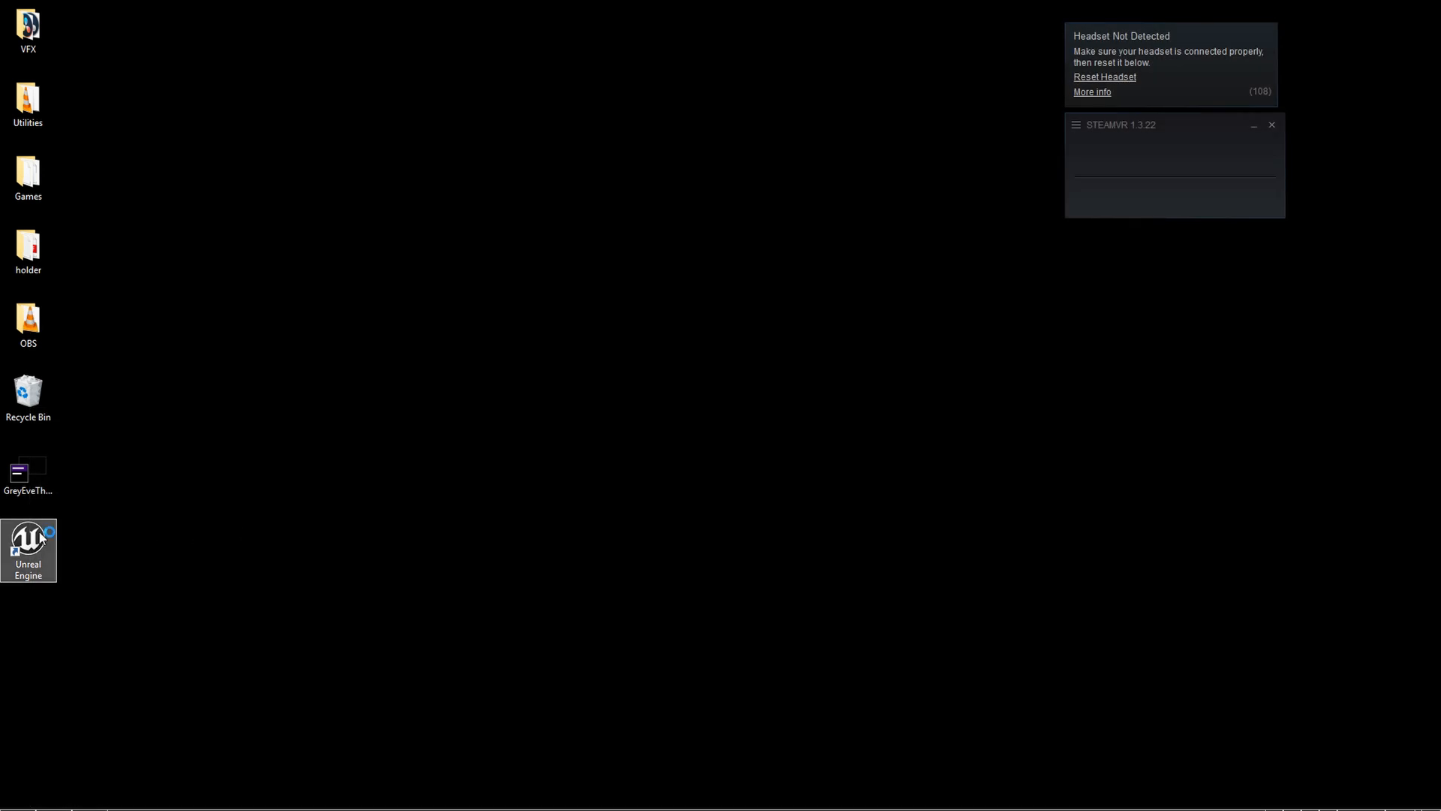
Step: Launch the ProductViewer project from the Unreal Engine shortcut and show the World Settings Lightmass section
double_click(29, 542)
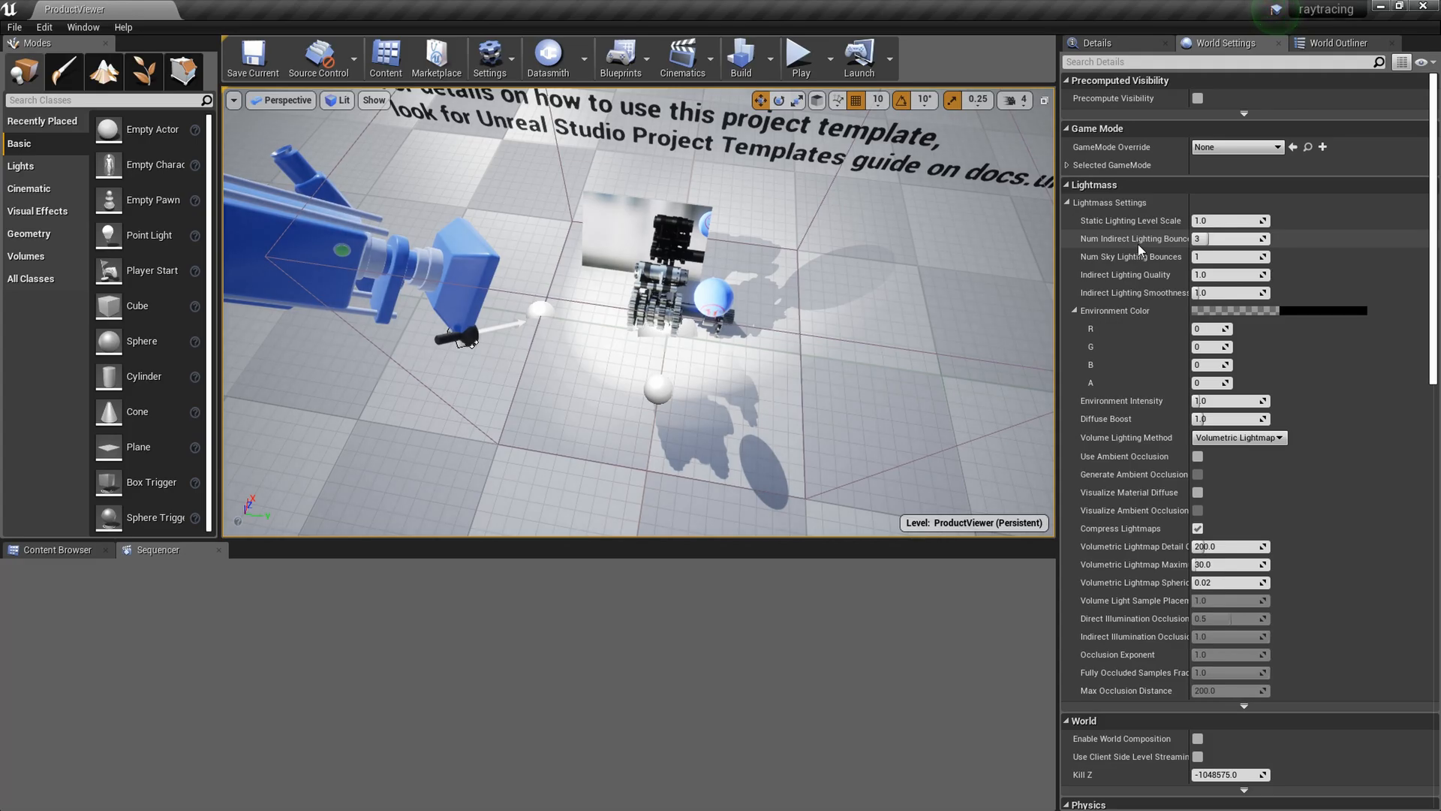
left_click(286, 101)
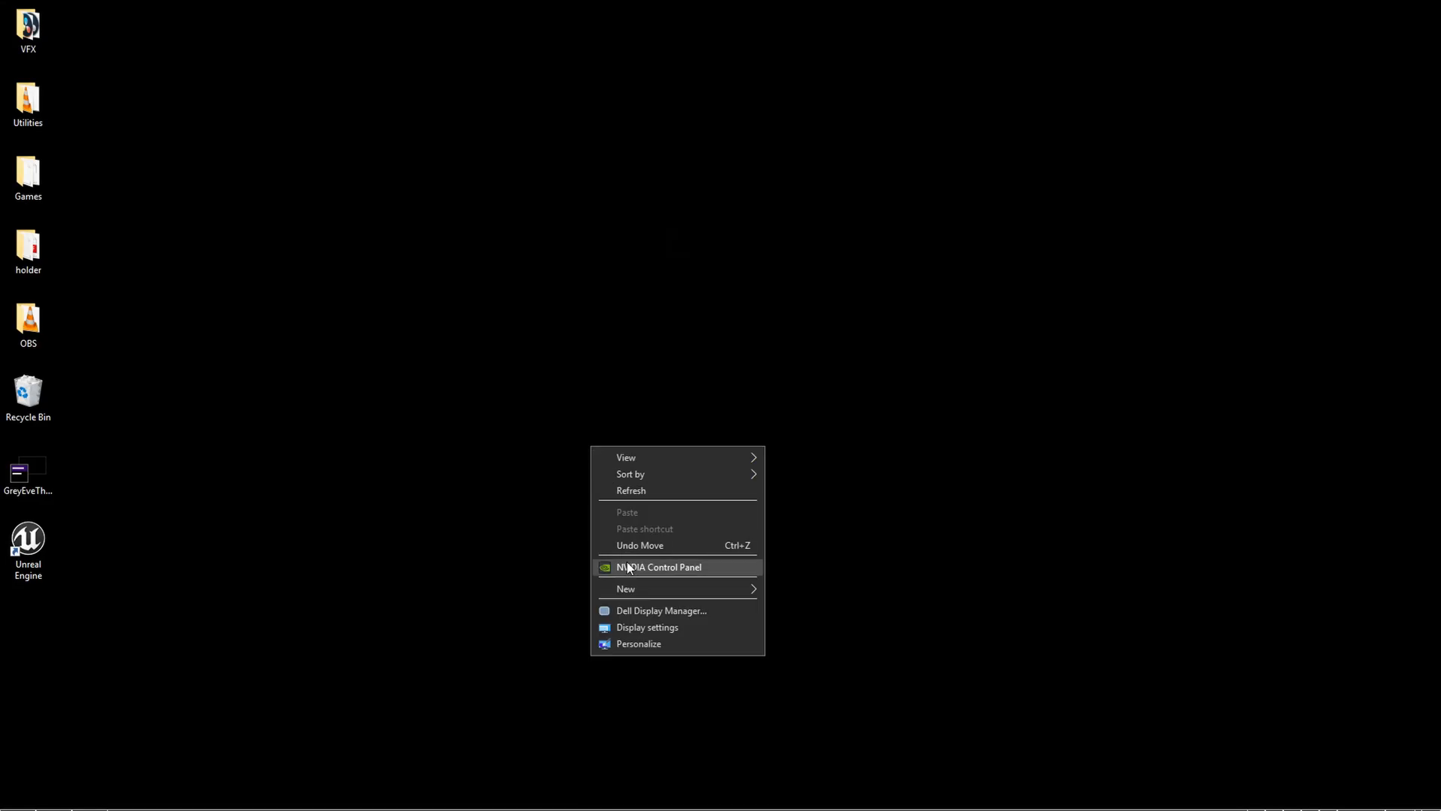
Step: In NVIDIA Control Panel's SLI, Surround, PhysX page, set SLI to disabled
left_click(659, 567)
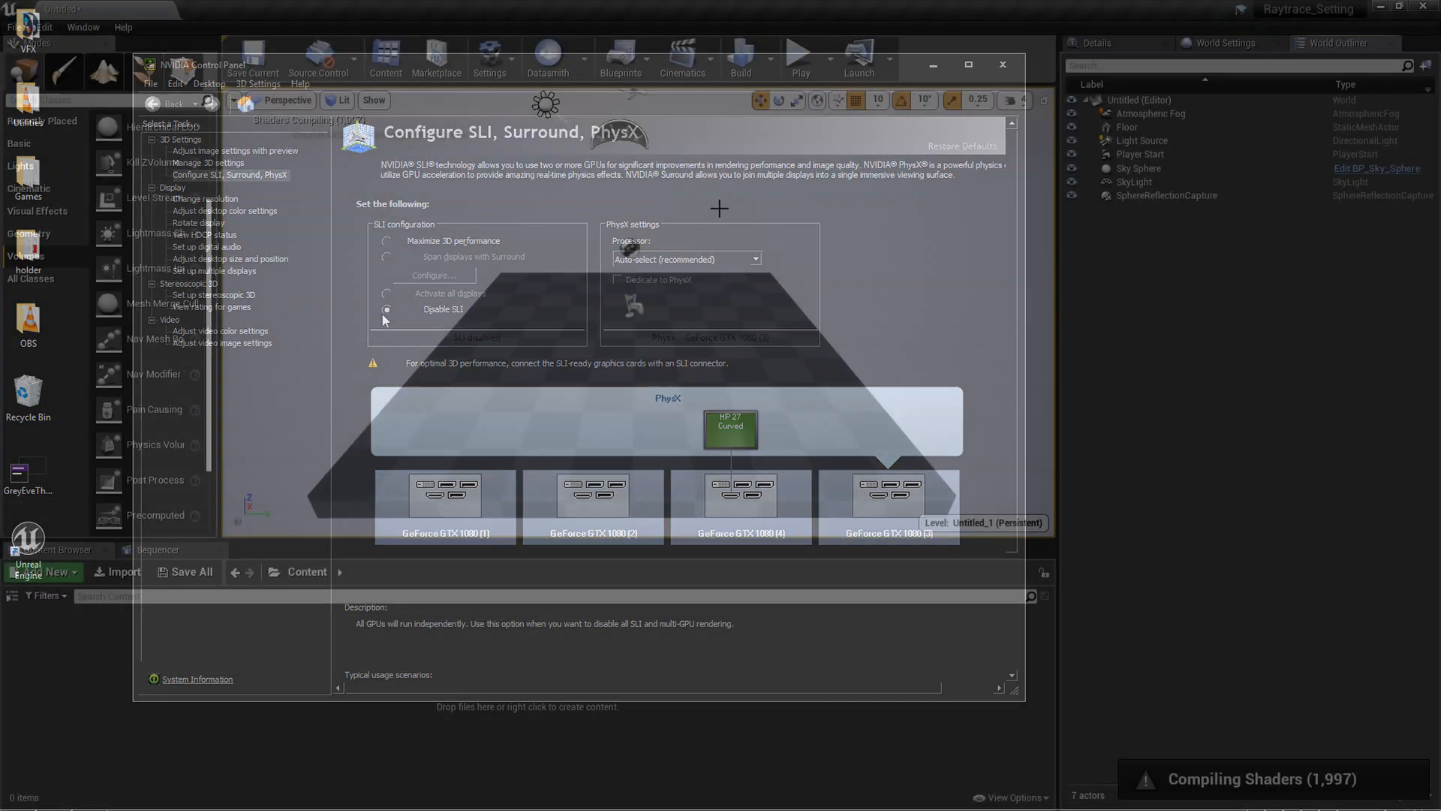
left_click(1002, 64)
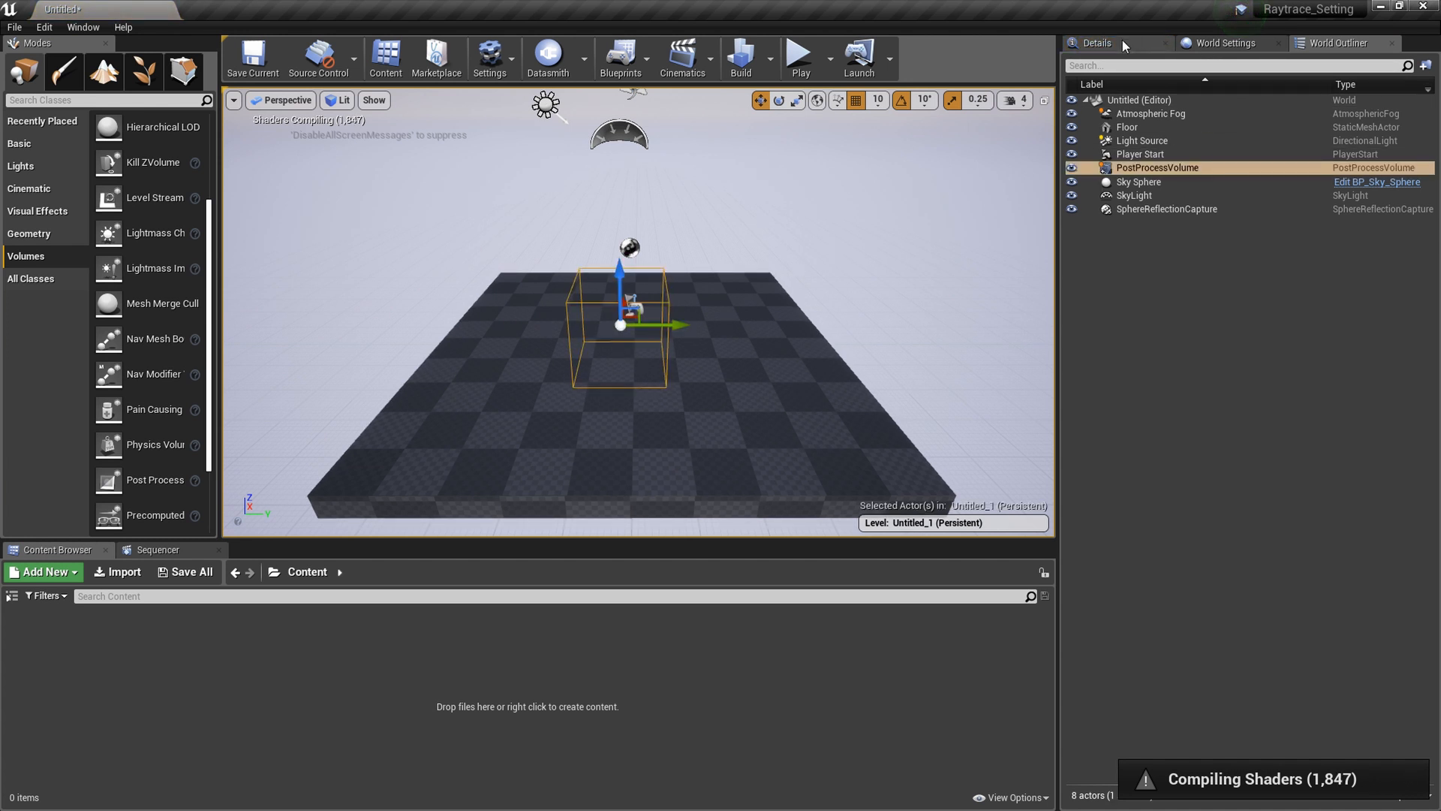
Step: Show the Details of the level's PostProcessVolume
left_click(1096, 42)
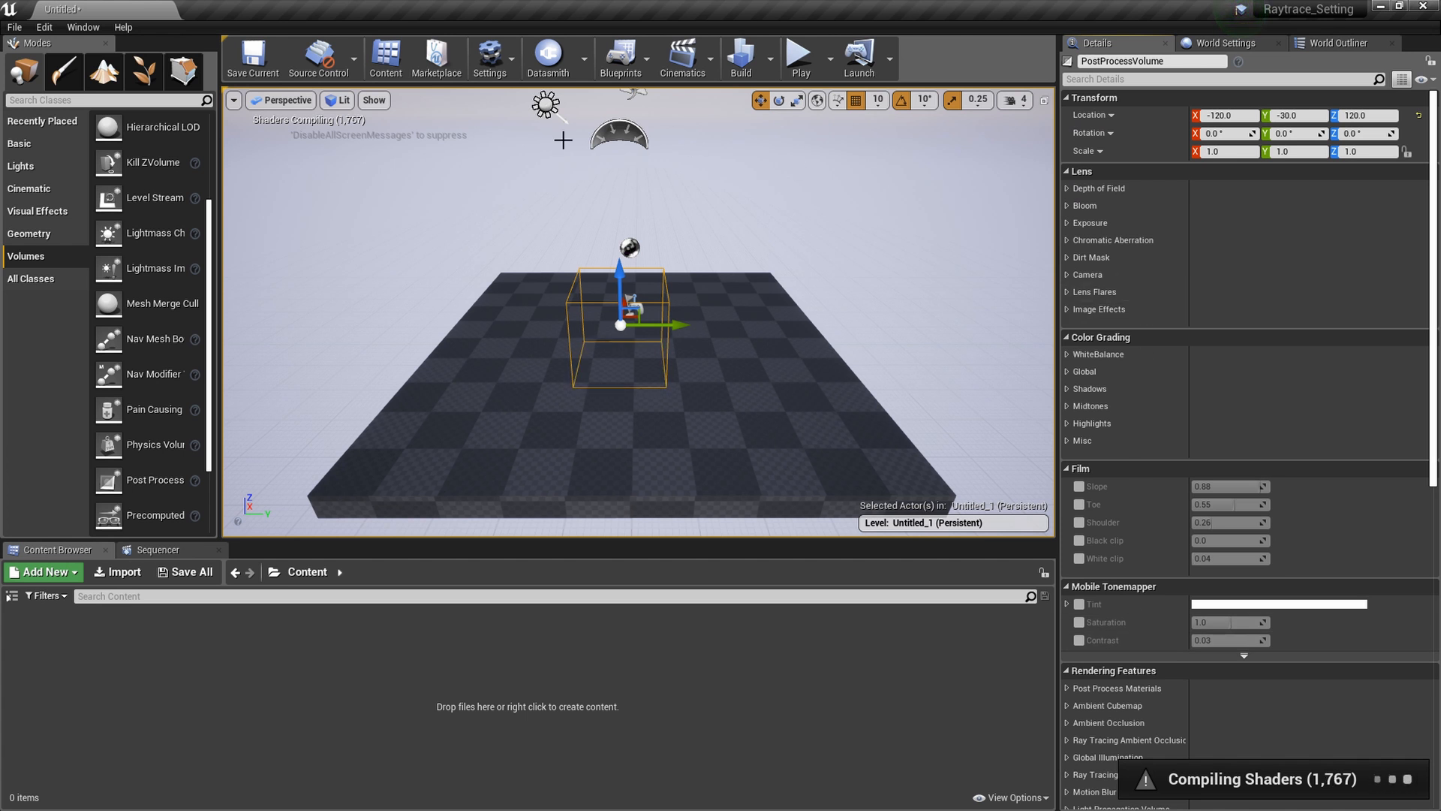
Step: Enable Ray Tracing under Engine - Rendering in Project Settings, found by searching 'ray'
left_click(43, 27)
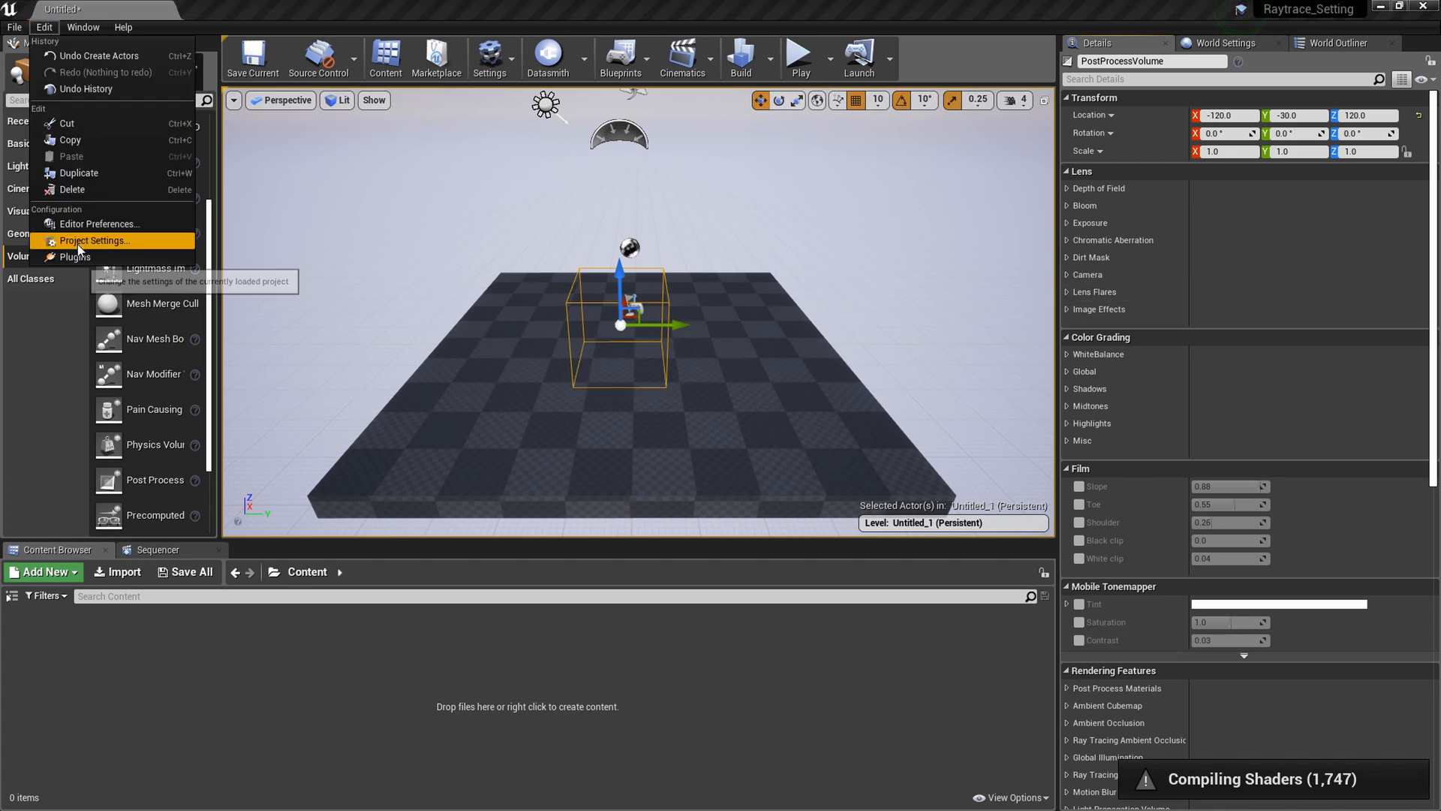
left_click(93, 241)
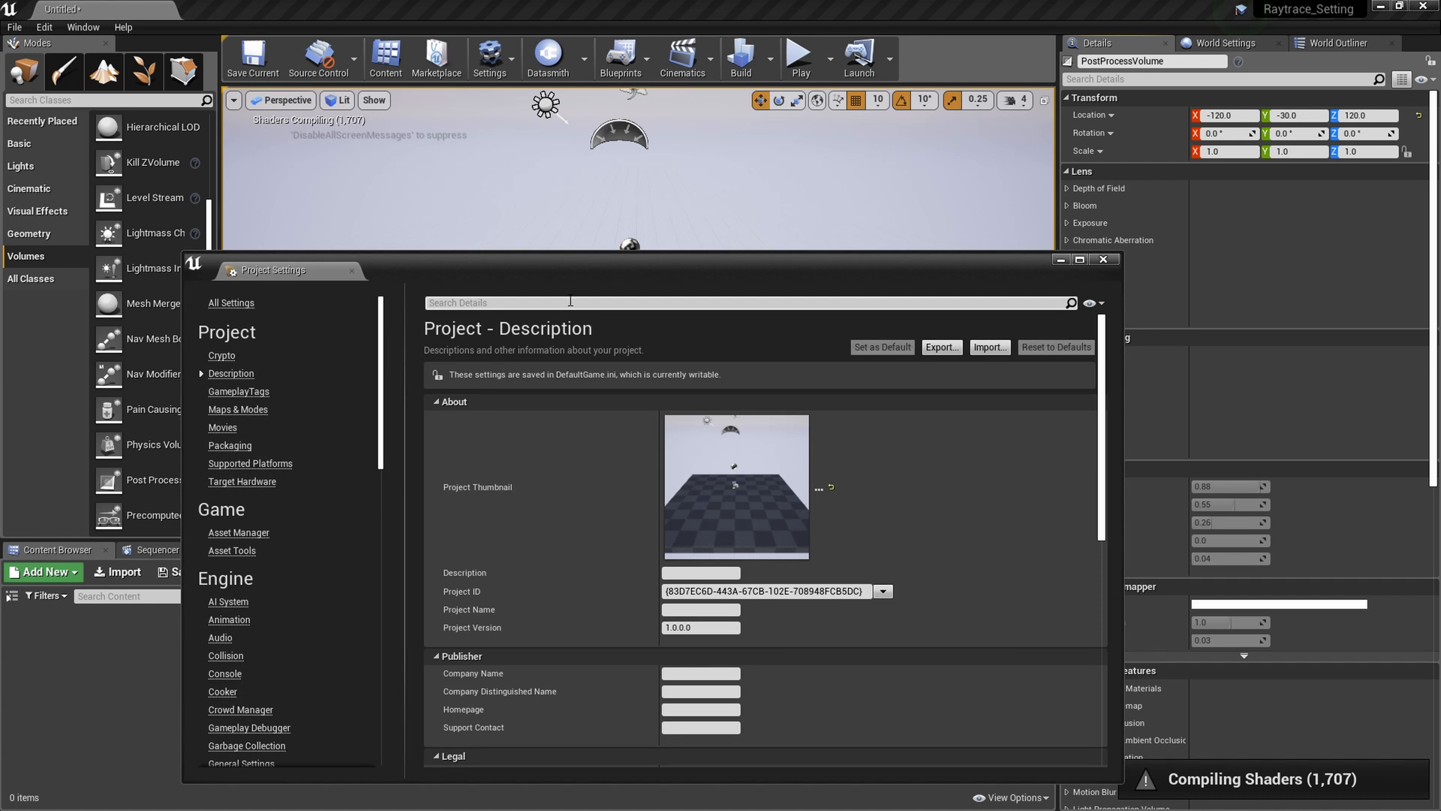
type("ray")
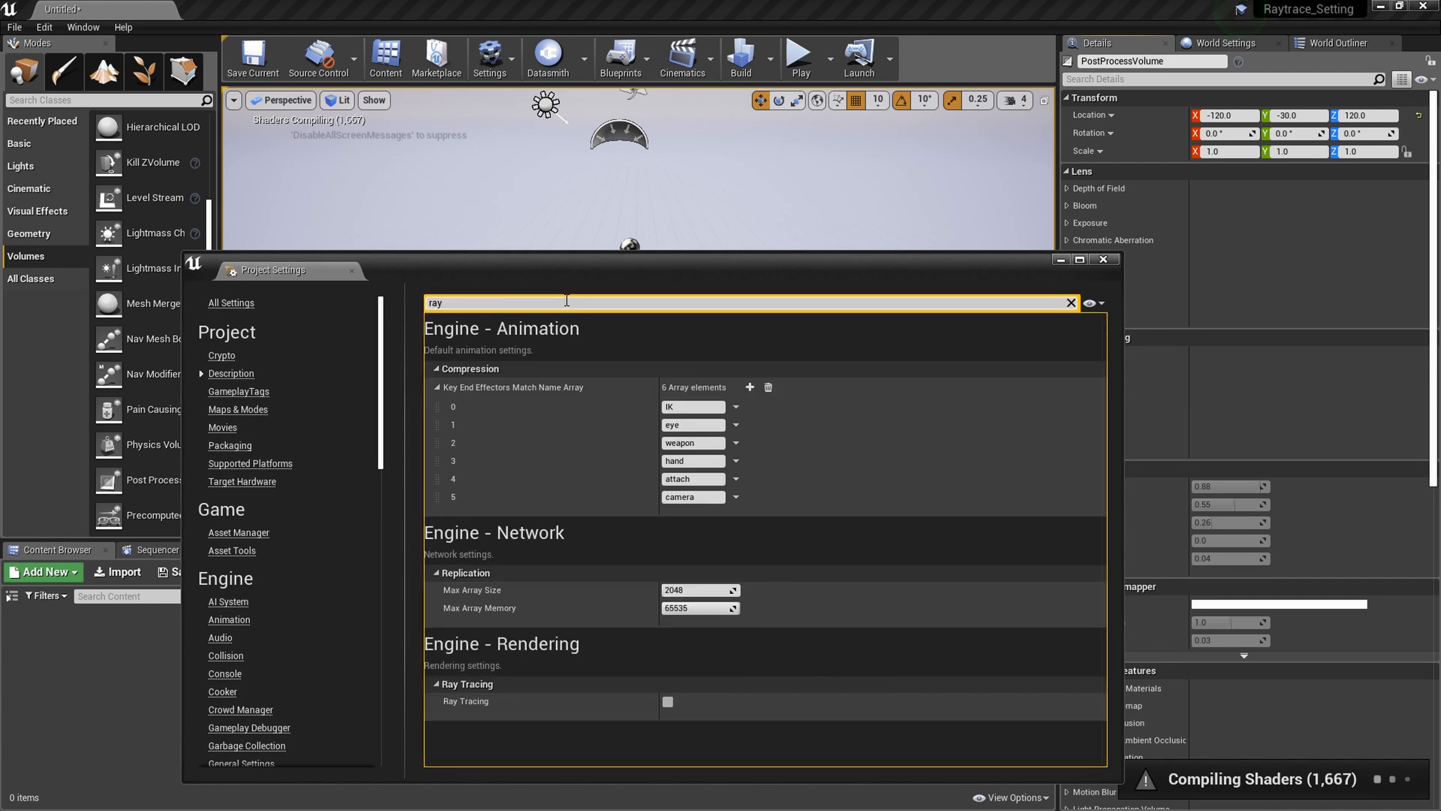
mouse_move(668, 701)
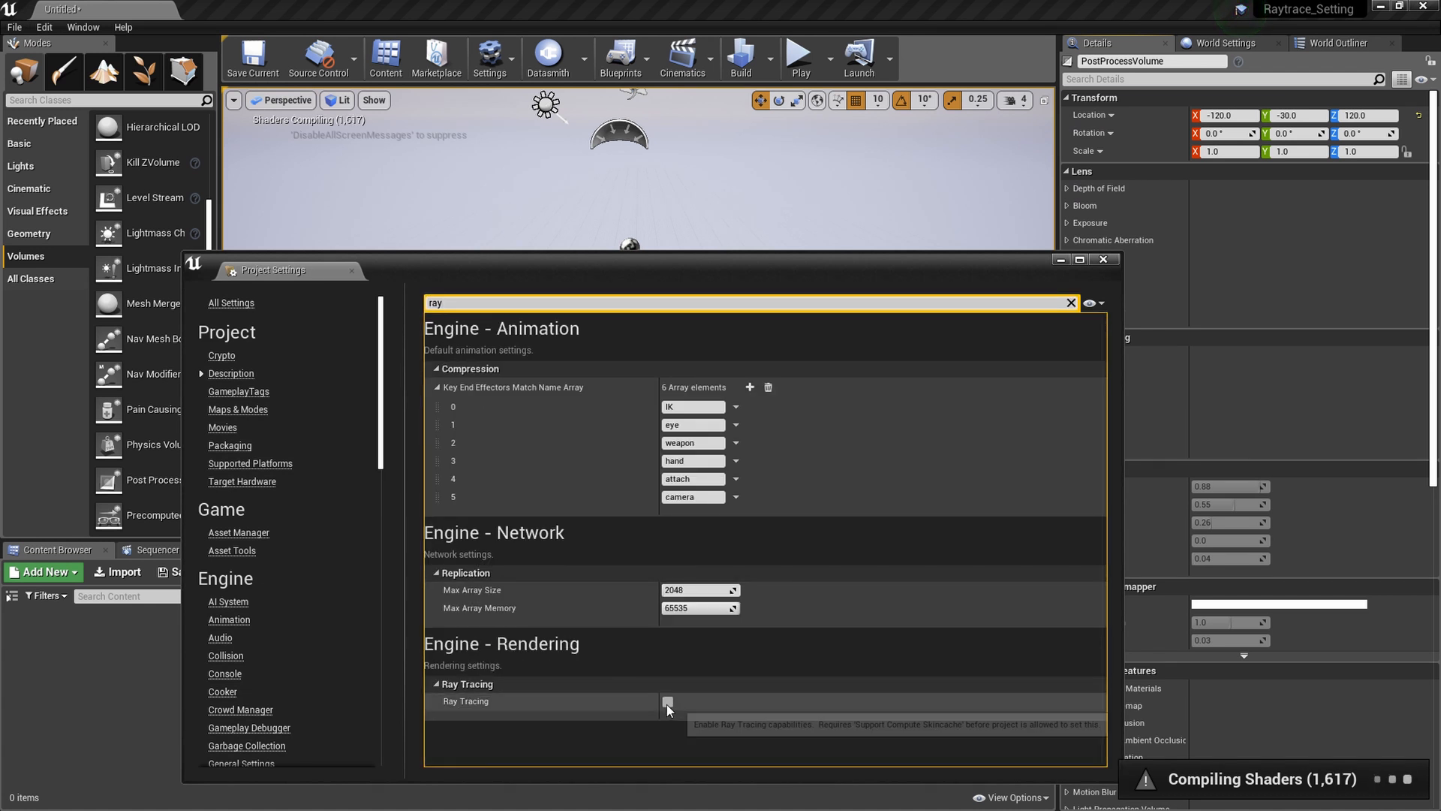
mouse_move(668, 709)
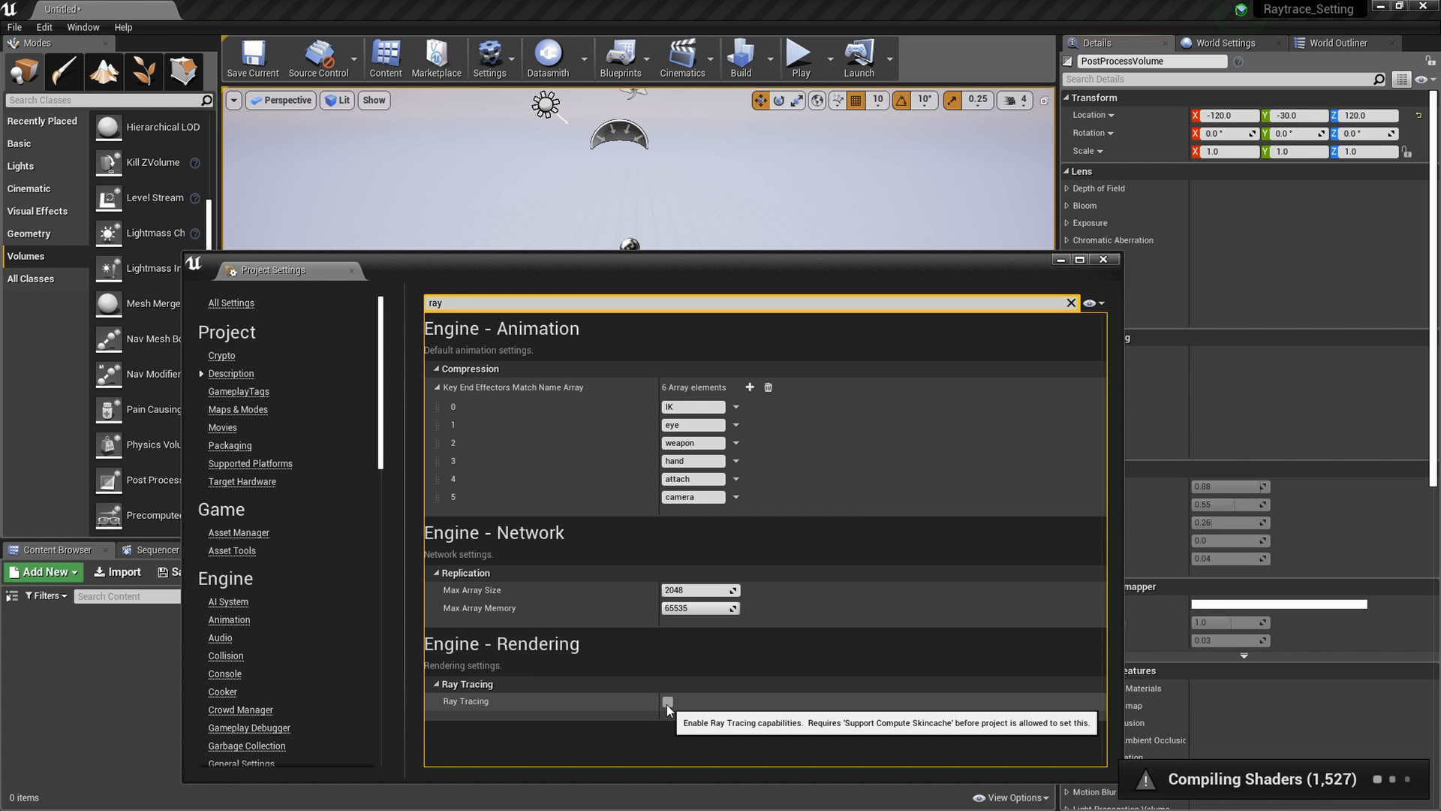
left_click(666, 701)
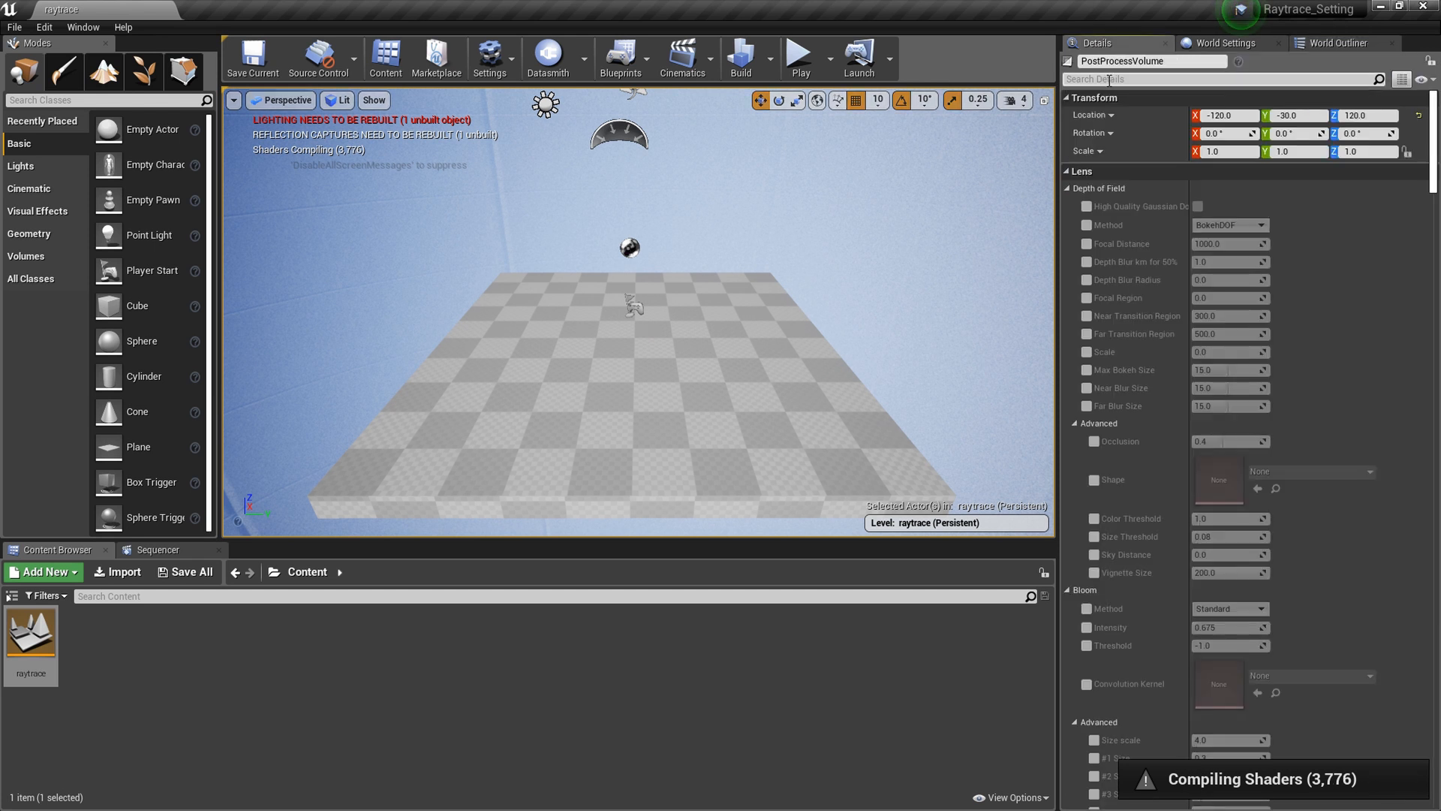
Step: Filter the PostProcessVolume Details by 'ray' to list its ray tracing features
type("ray")
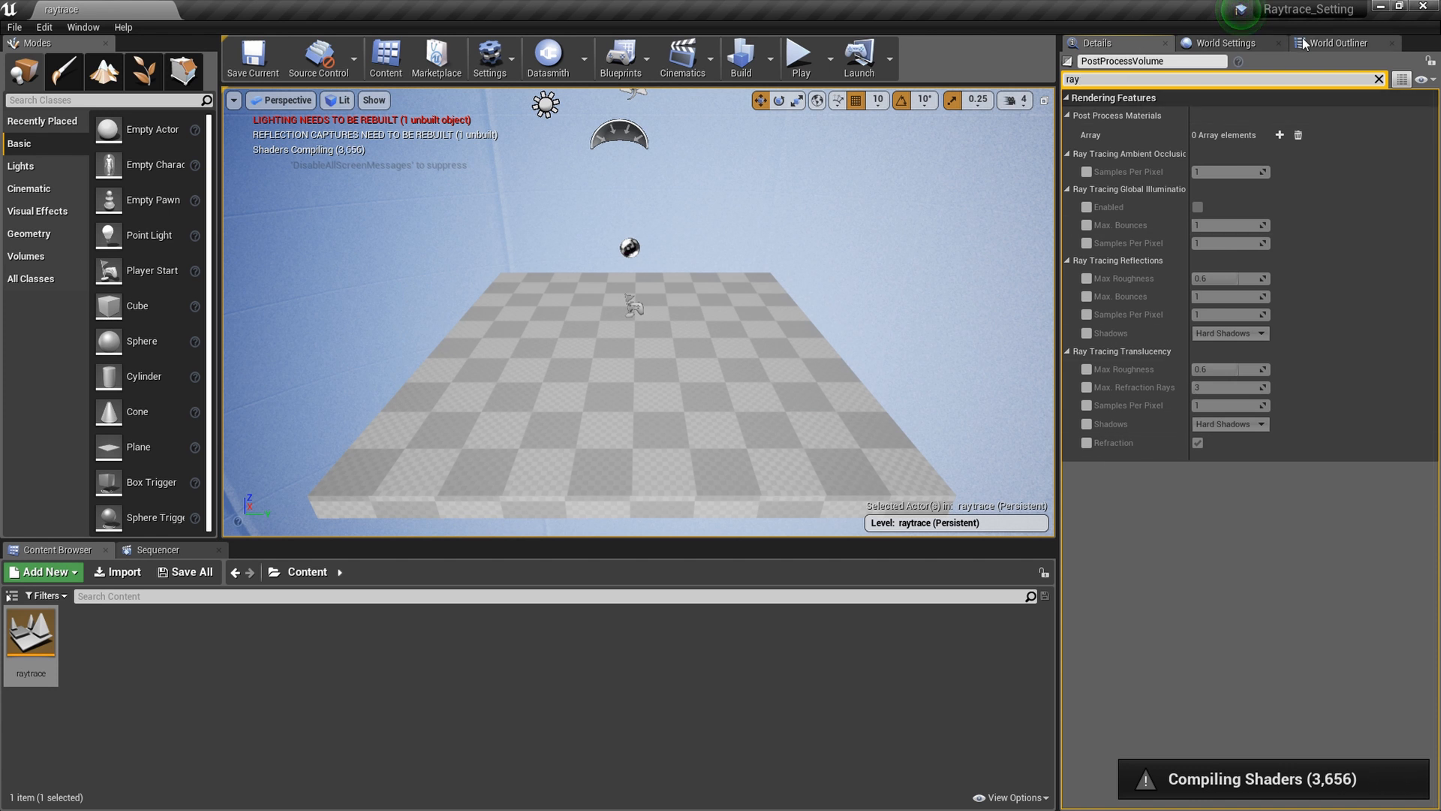
mouse_move(1337, 42)
type("bound")
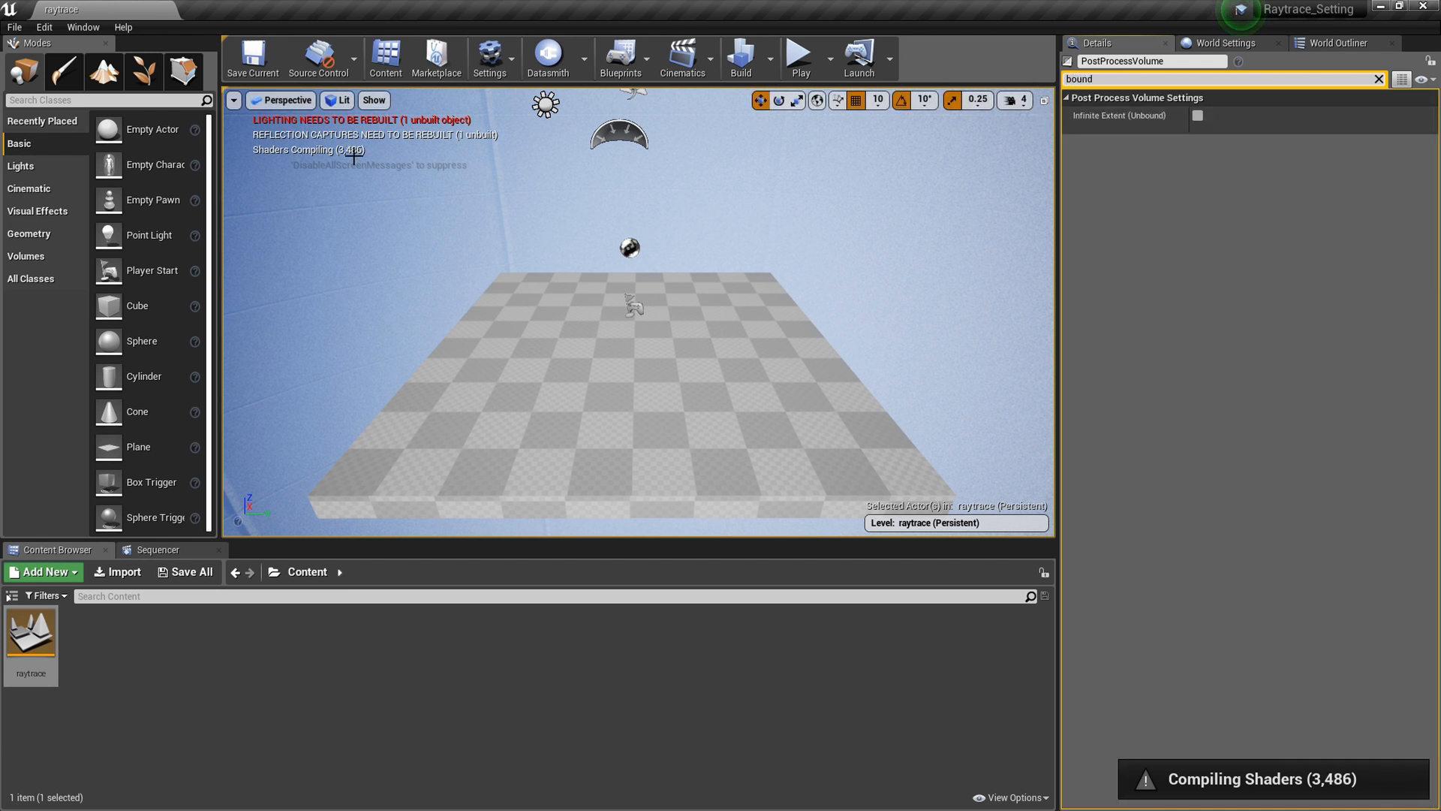
mouse_move(665, 244)
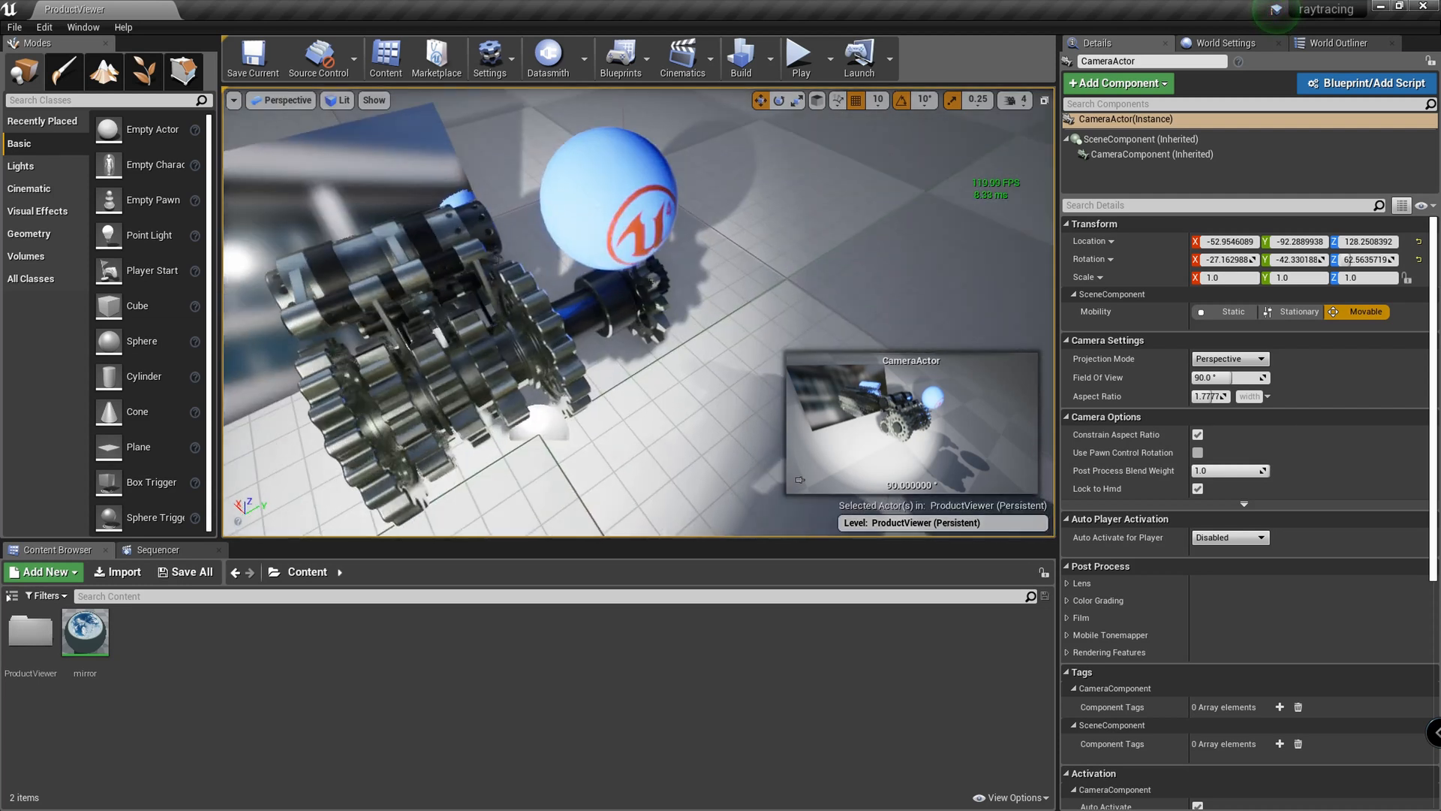
Step: Raise the PostProcessVolume's Ray Tracing Reflections Max Bounces from 0 to 1
left_click_drag(551, 322, 459, 230)
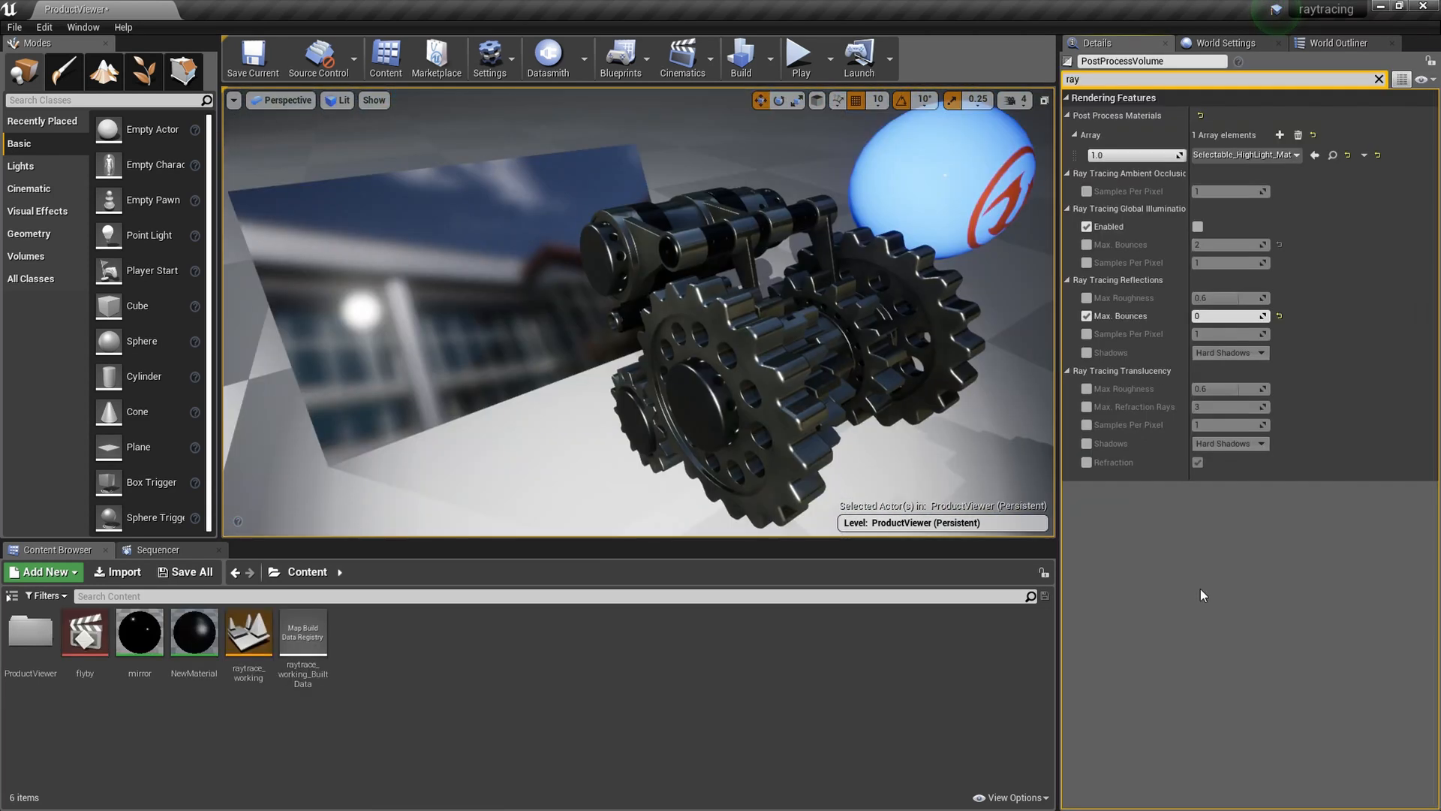
mouse_move(1198, 227)
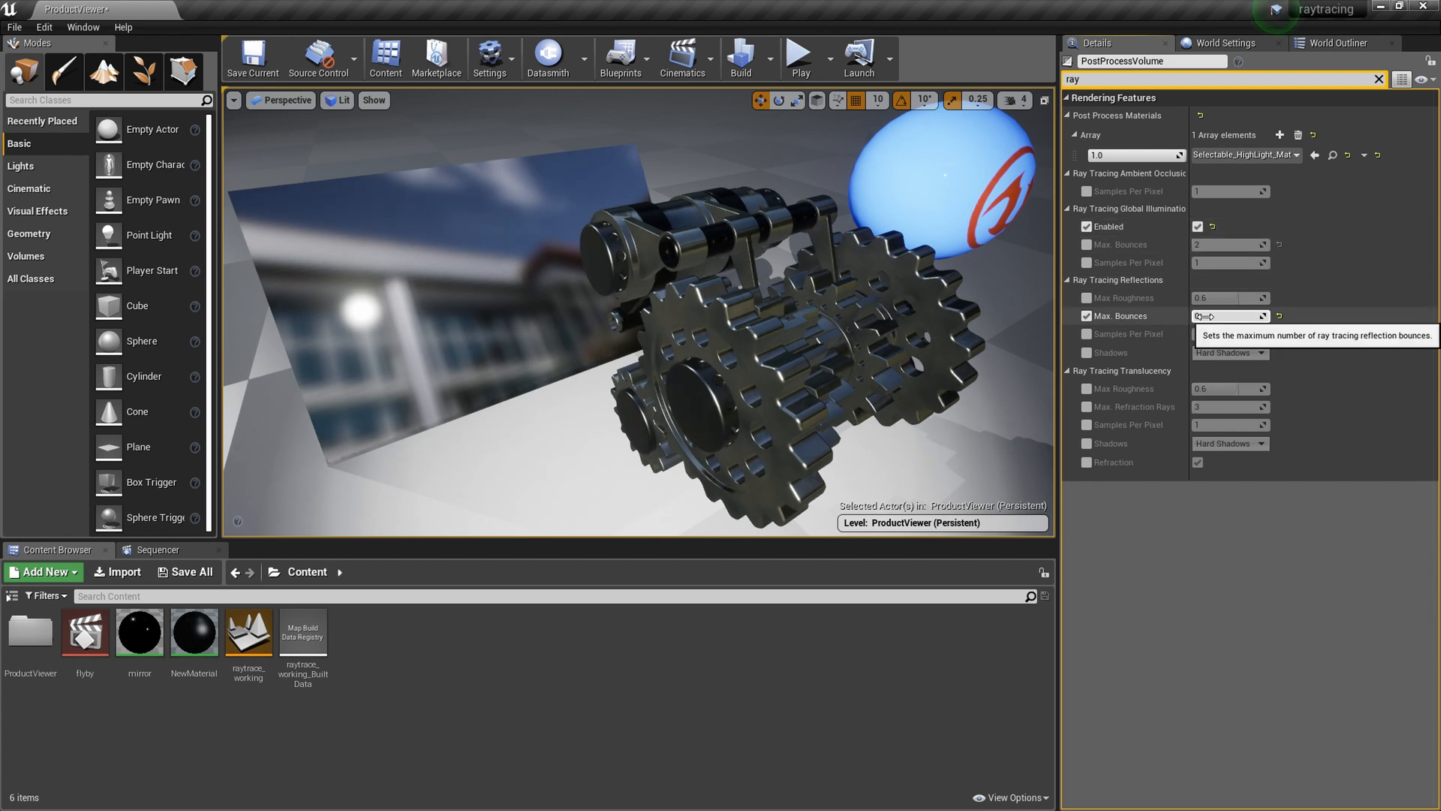
type("1")
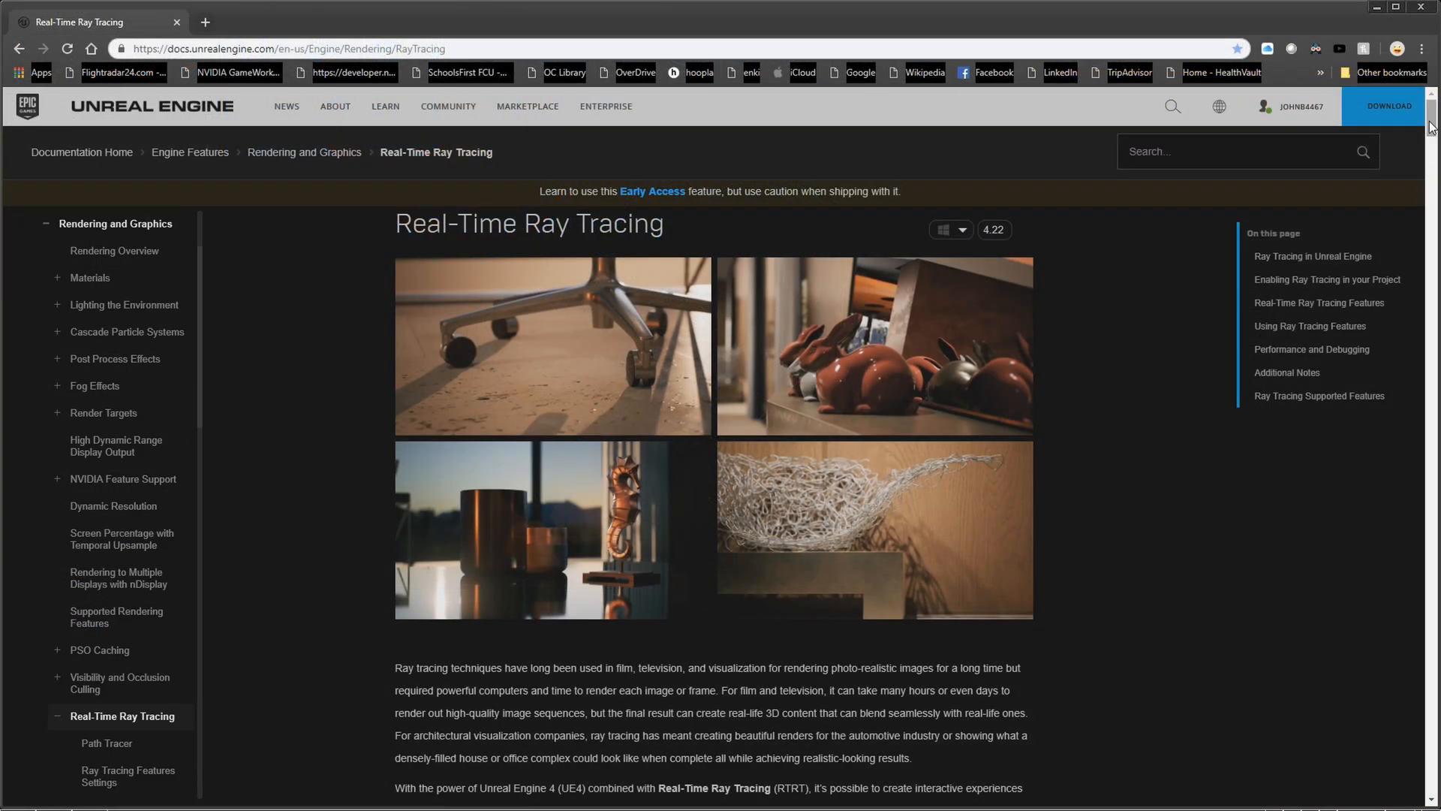
scroll("down", 3)
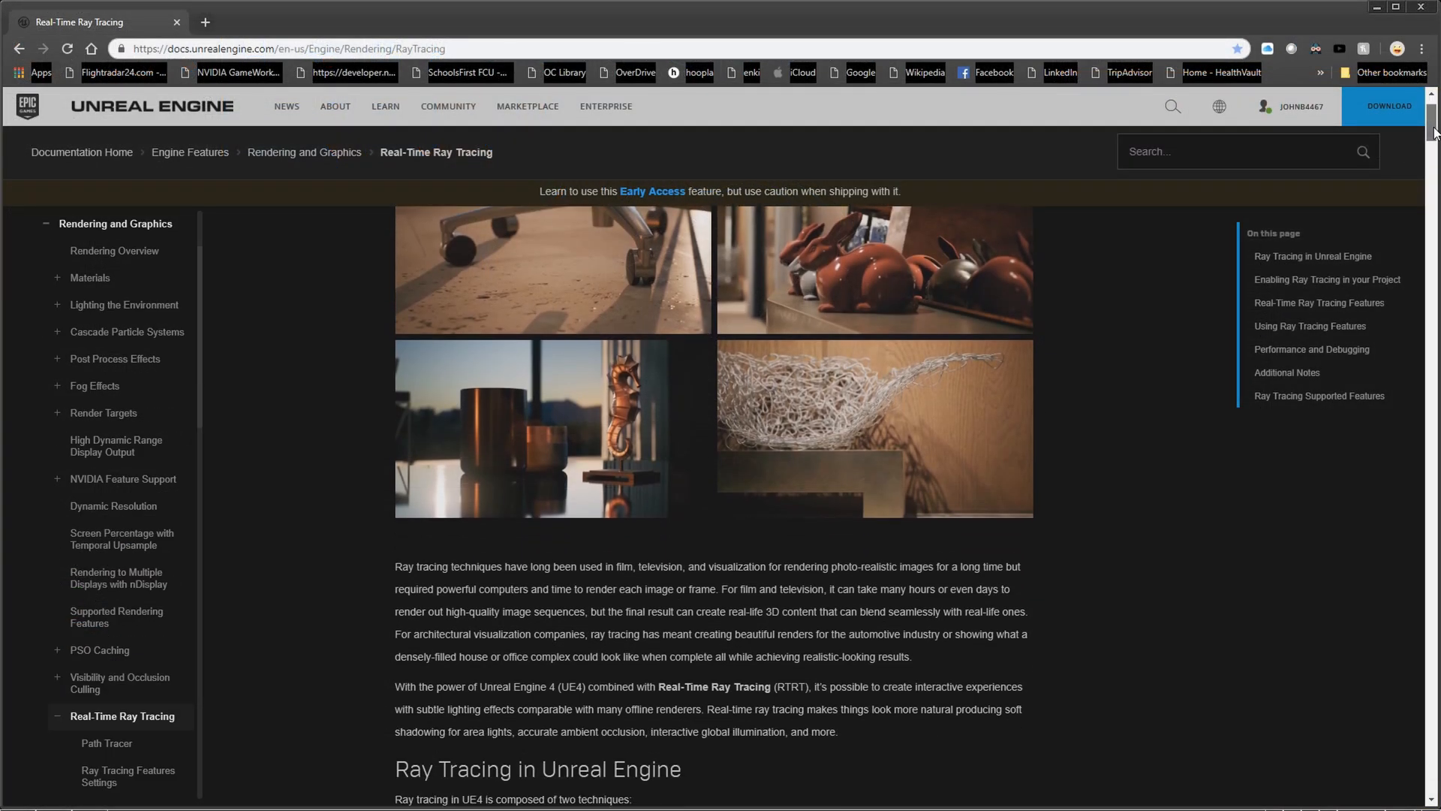
scroll("down", 3)
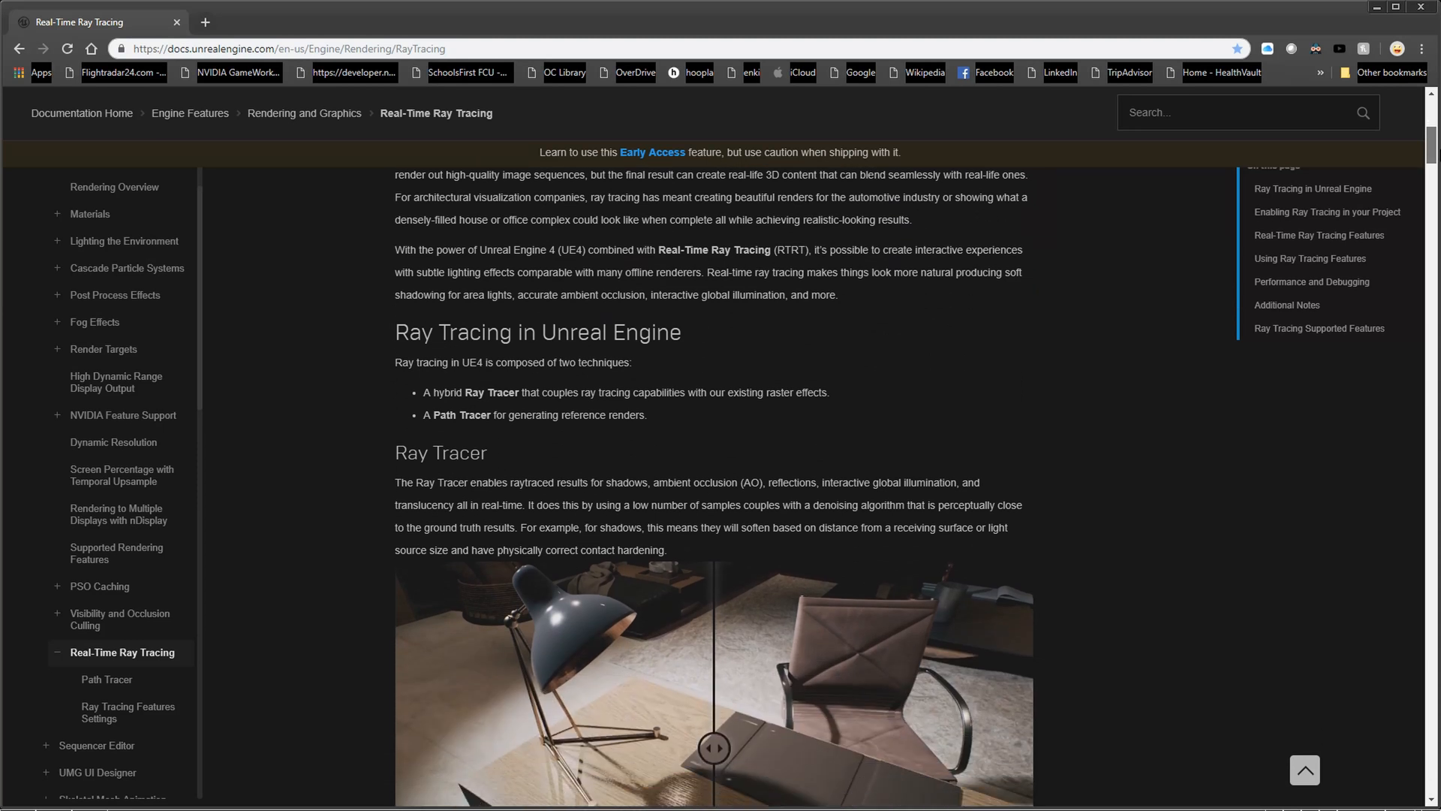
scroll("down", 3)
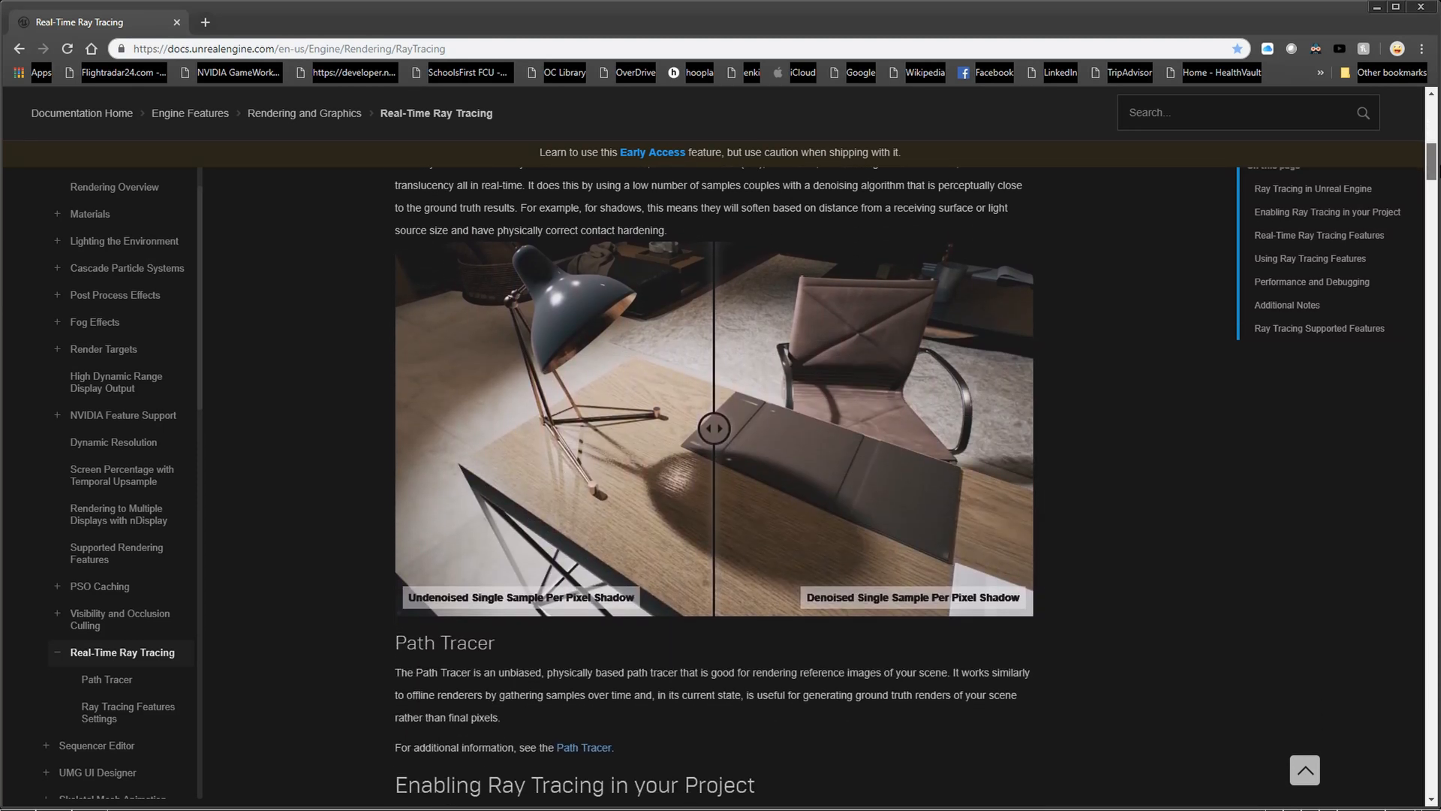
scroll("down", 3)
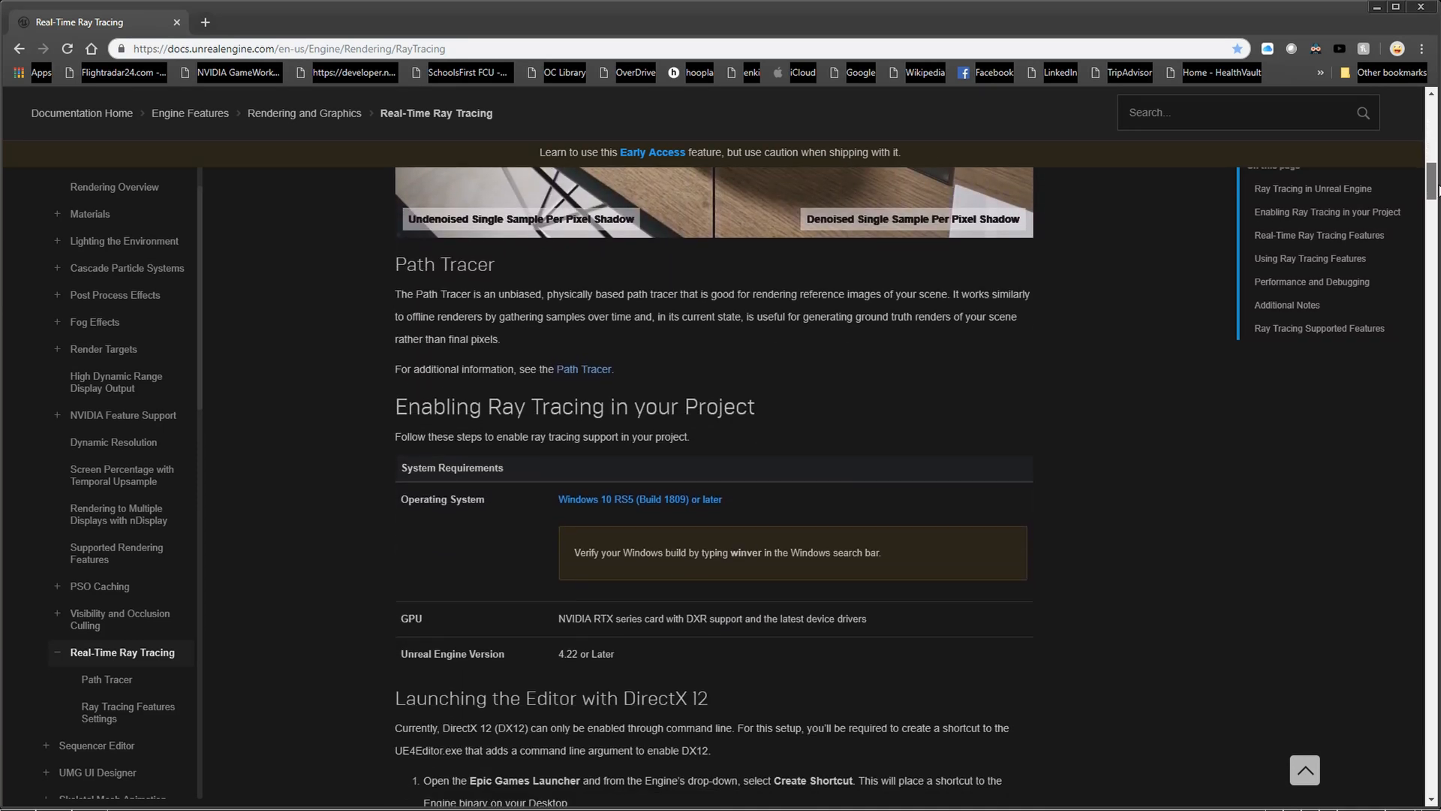
scroll("down", 3)
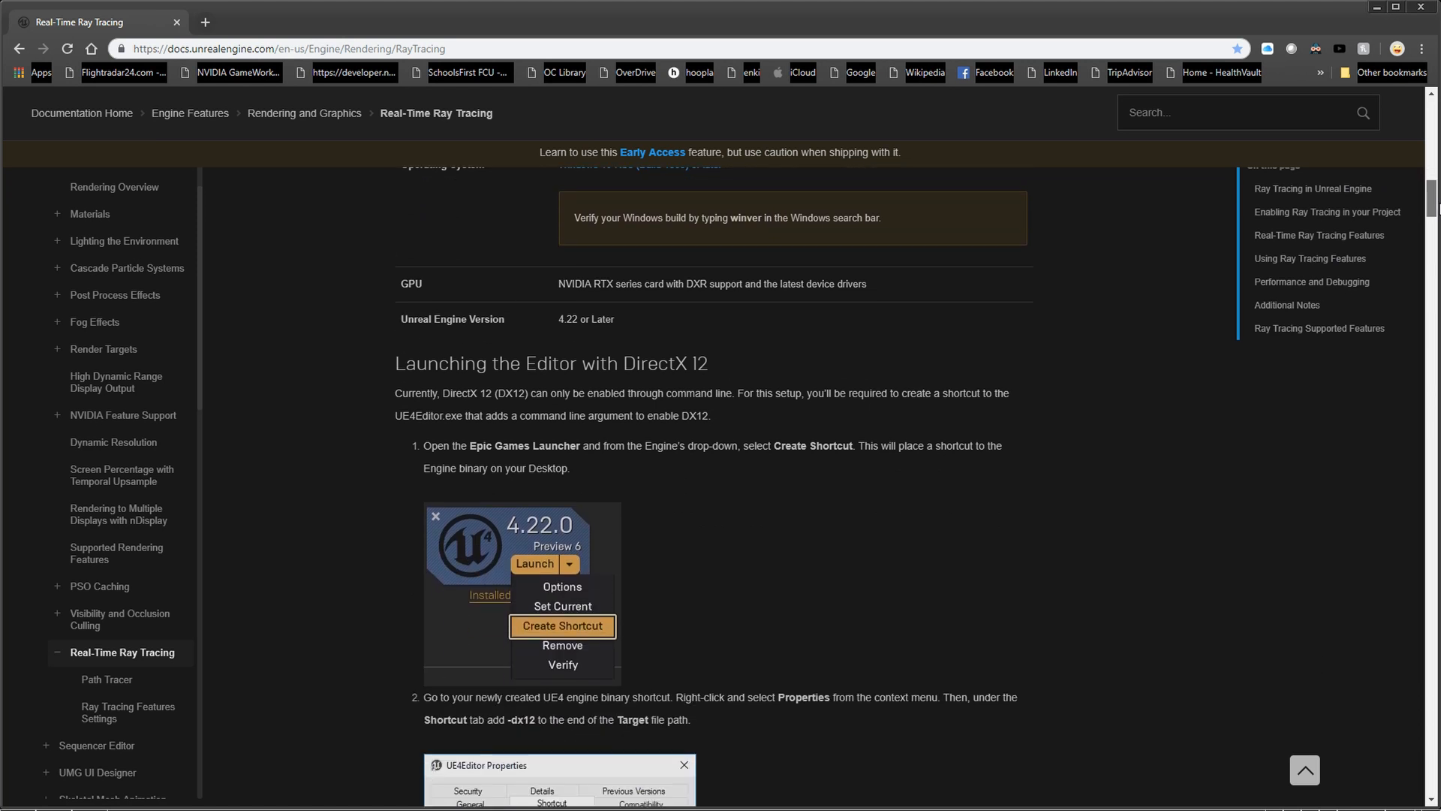
scroll("down", 3)
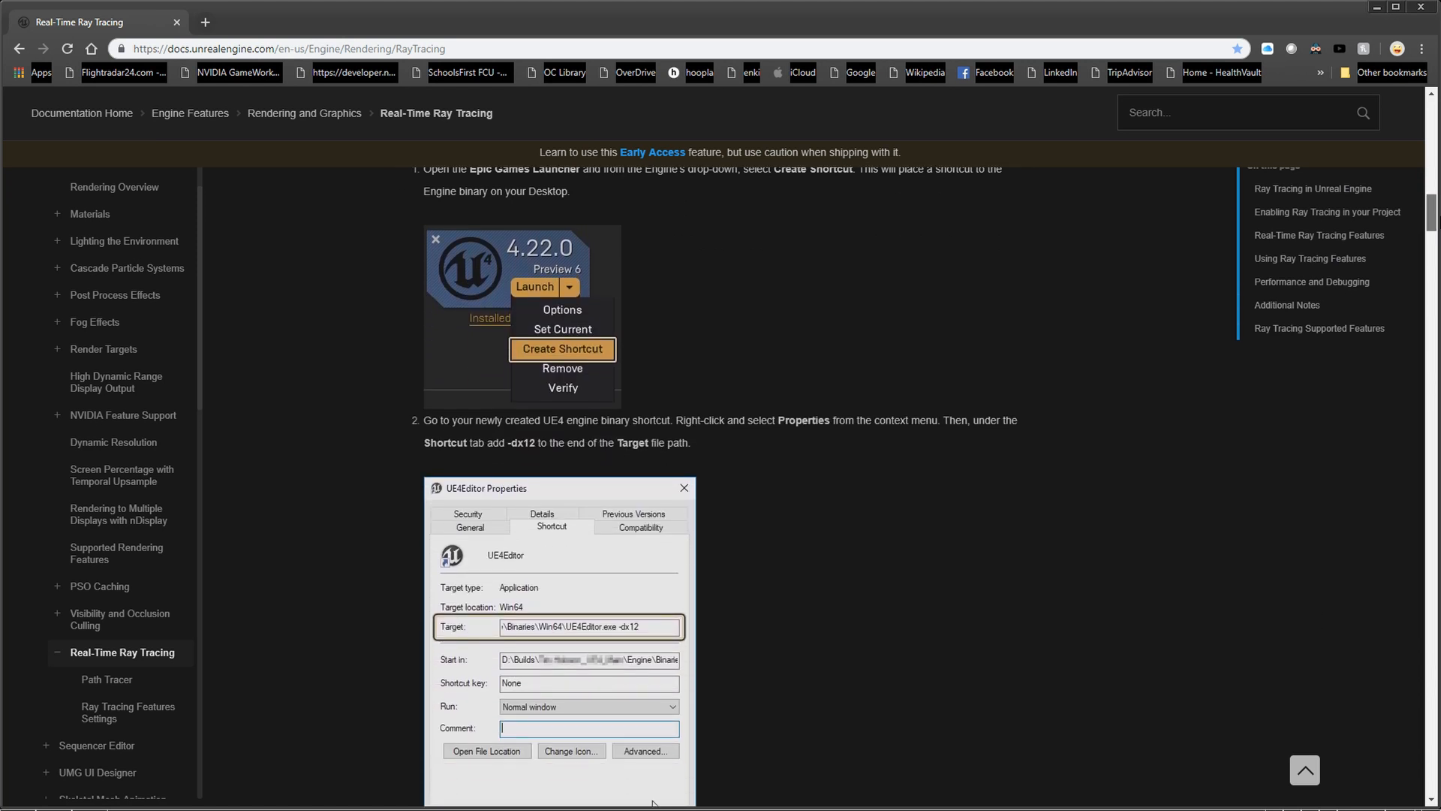
scroll("down", 3)
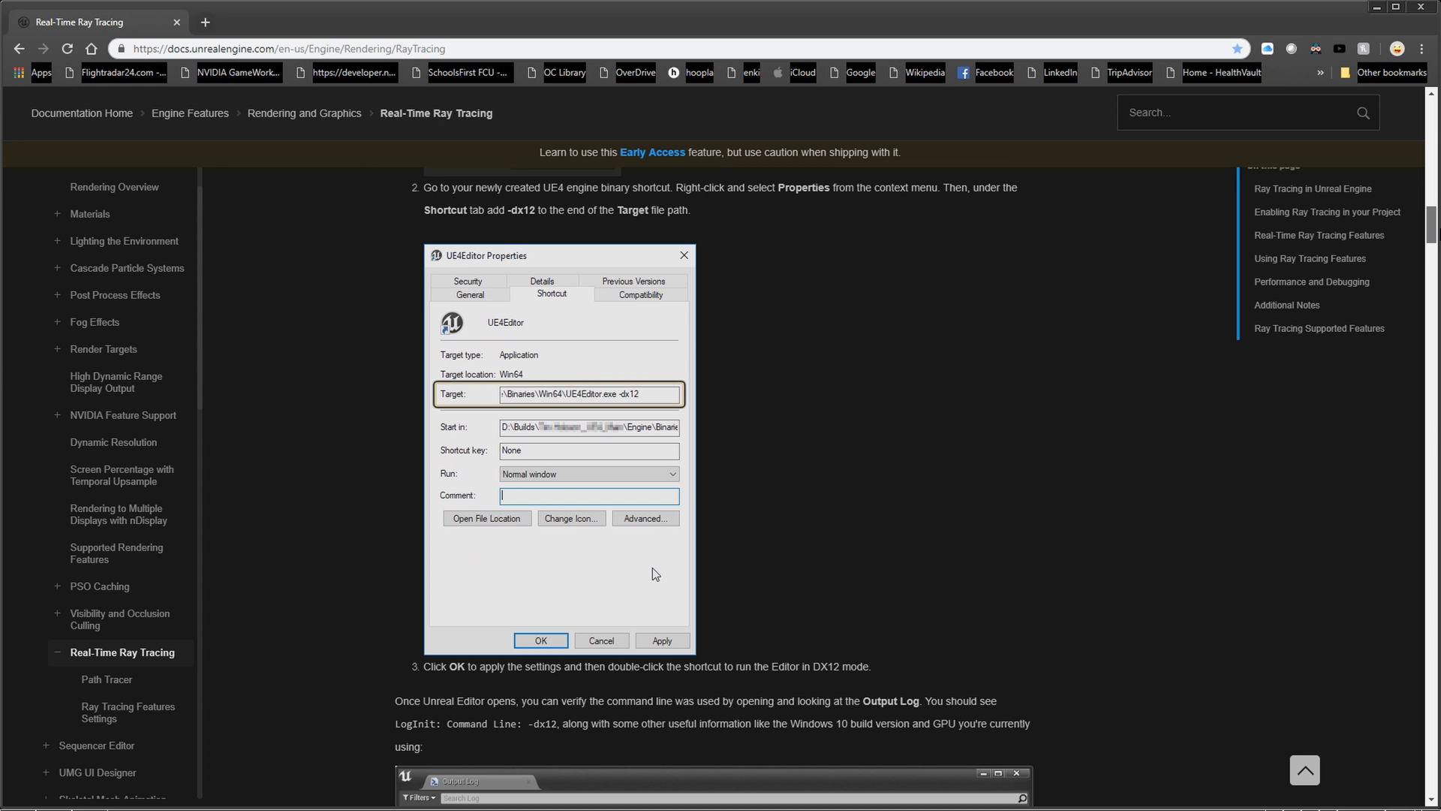
scroll("down", 3)
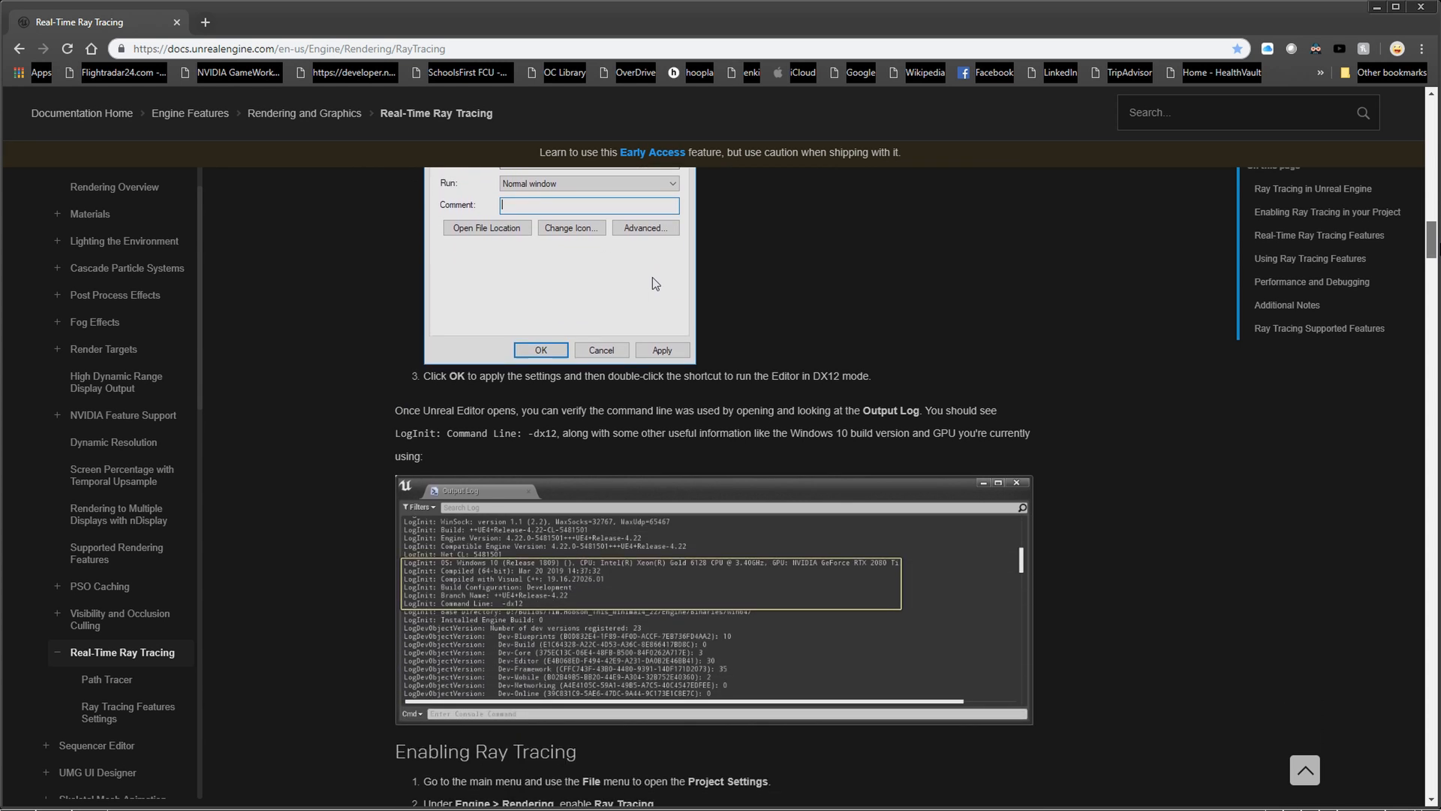
scroll("down", 3)
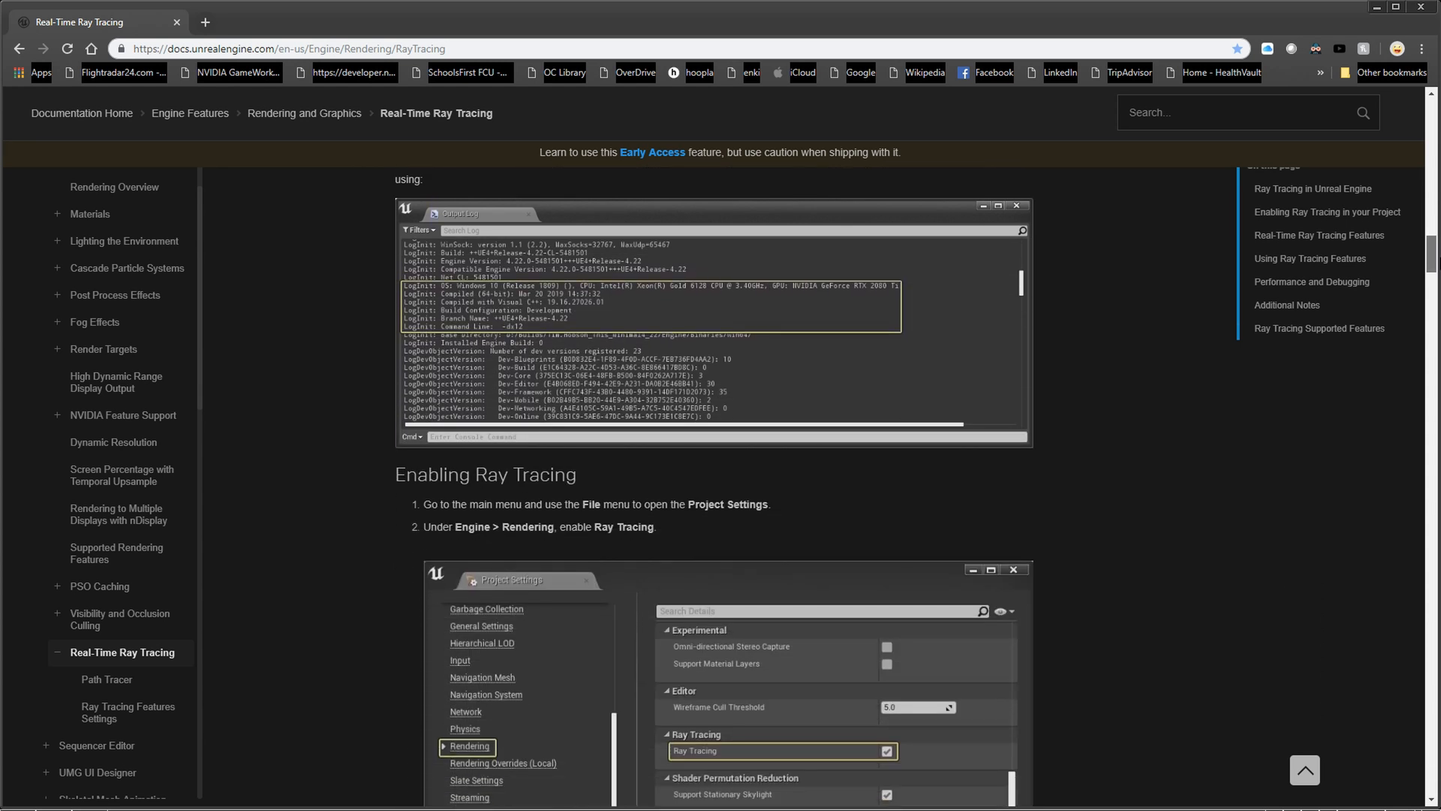
scroll("down", 3)
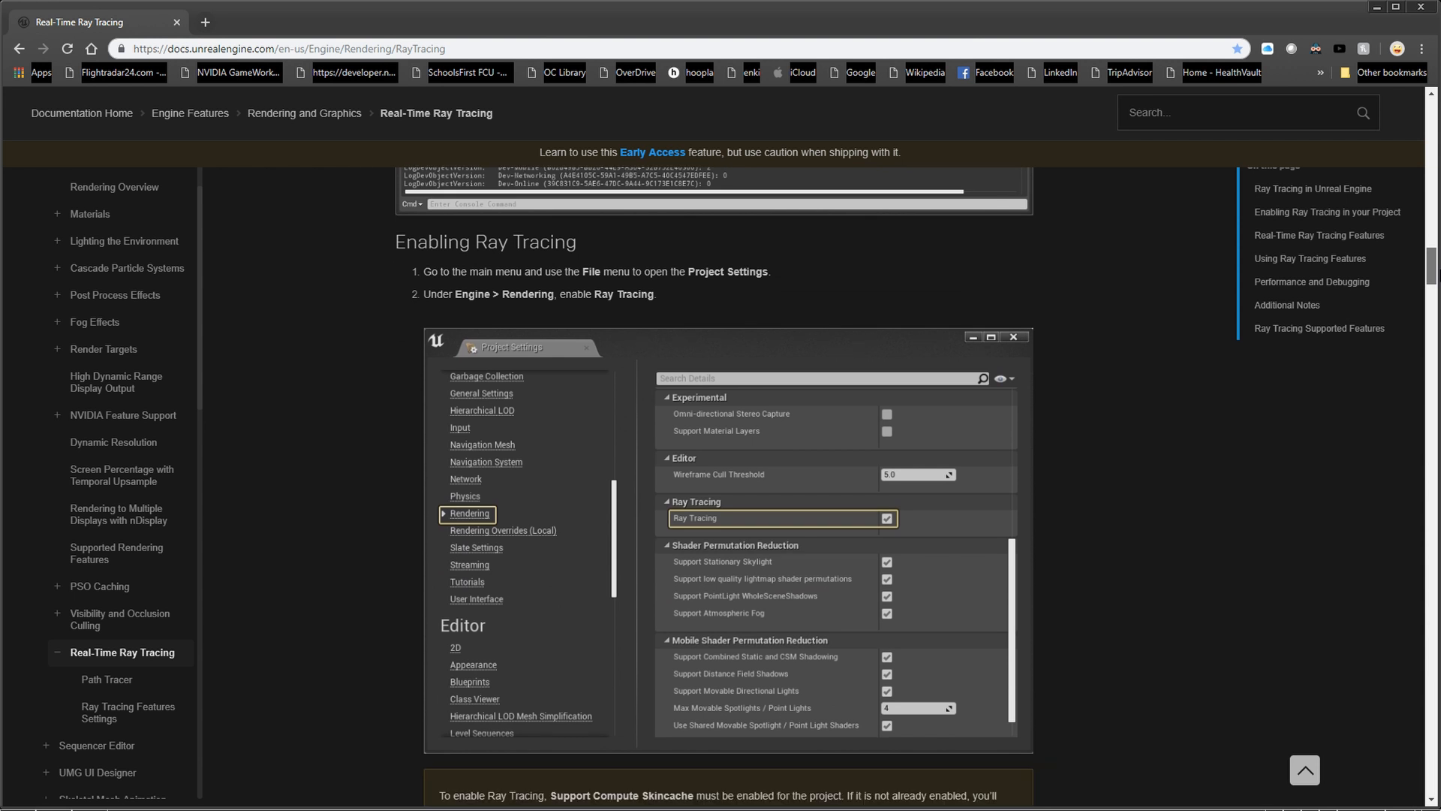
scroll("down", 3)
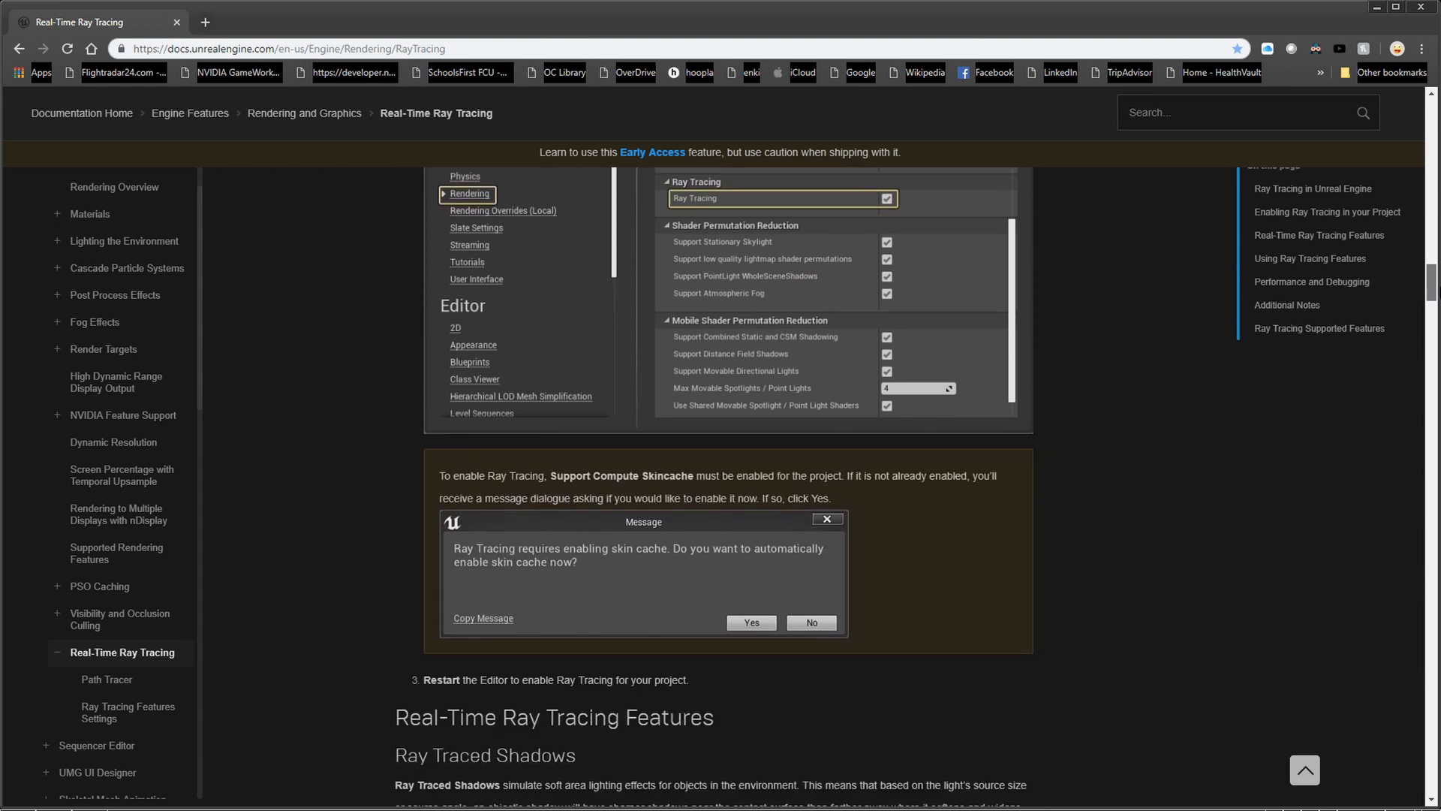
scroll("down", 3)
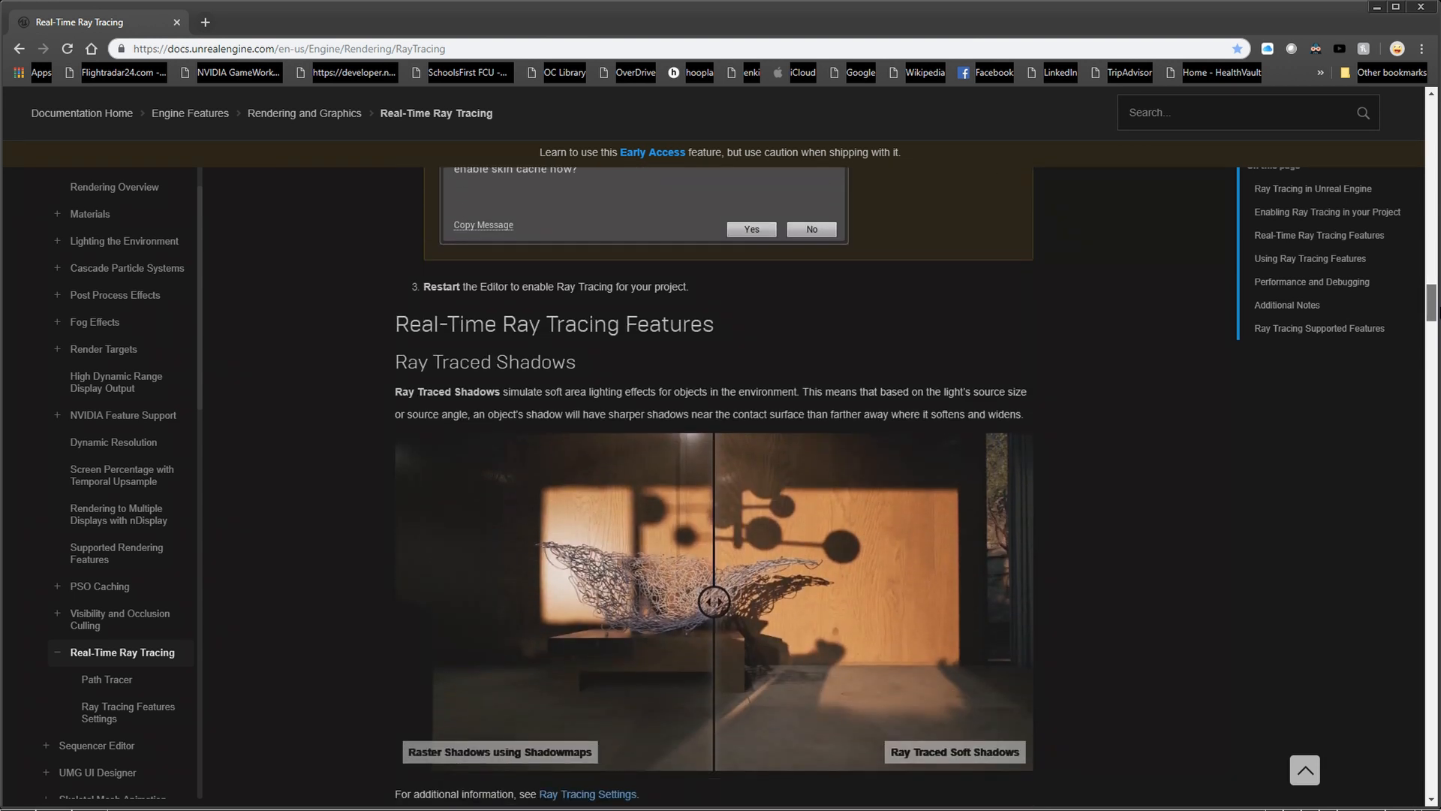
scroll("down", 3)
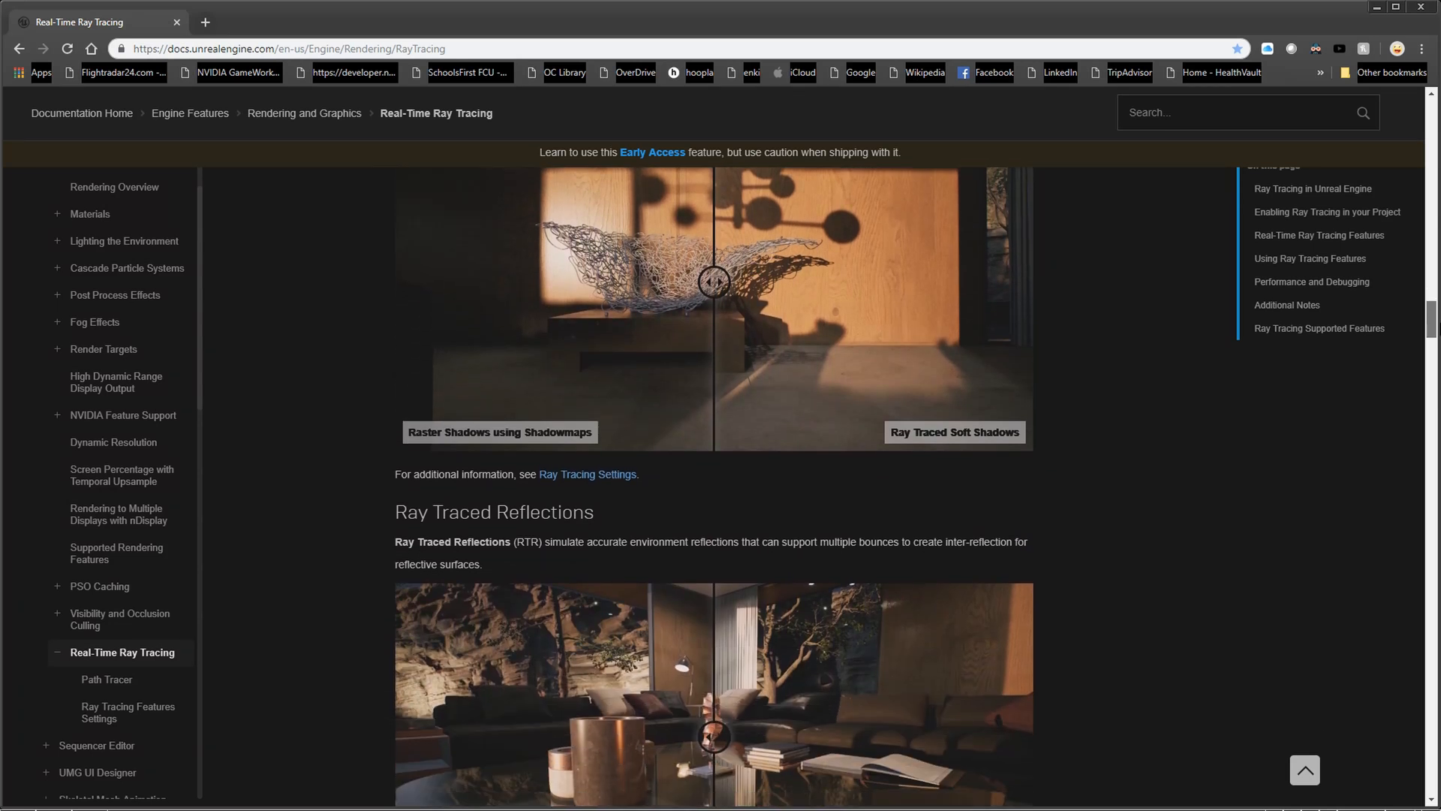
scroll("down", 3)
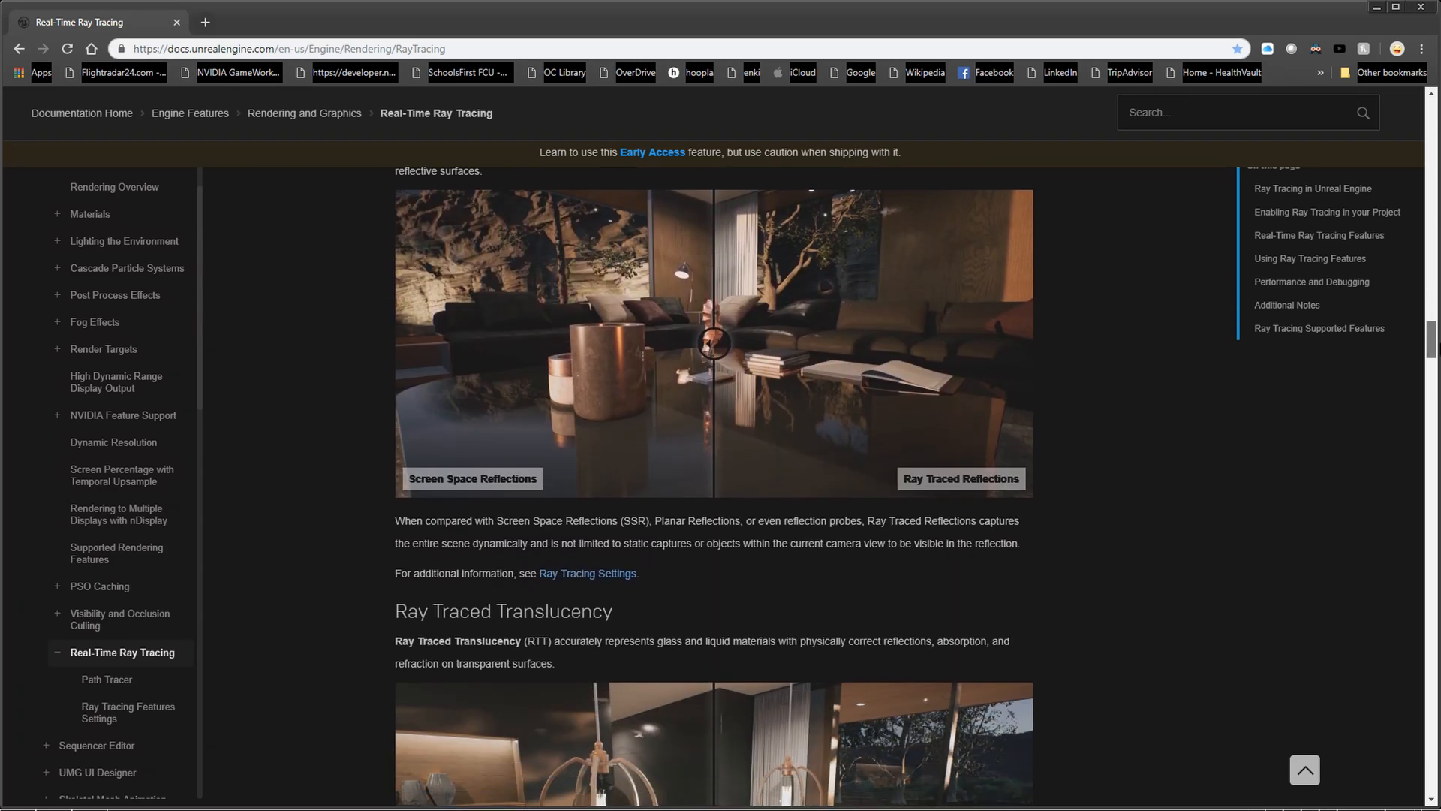
scroll("down", 3)
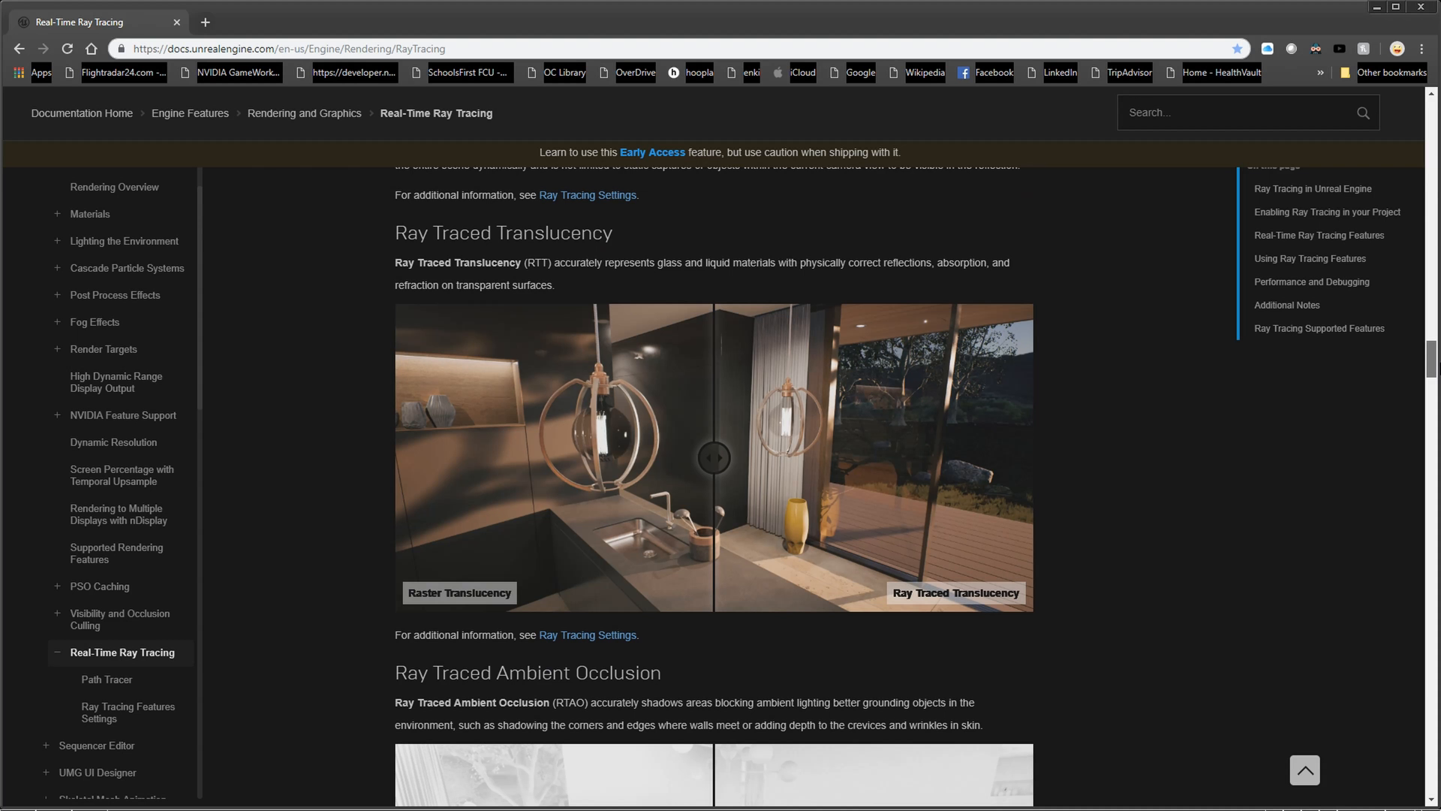
scroll("down", 3)
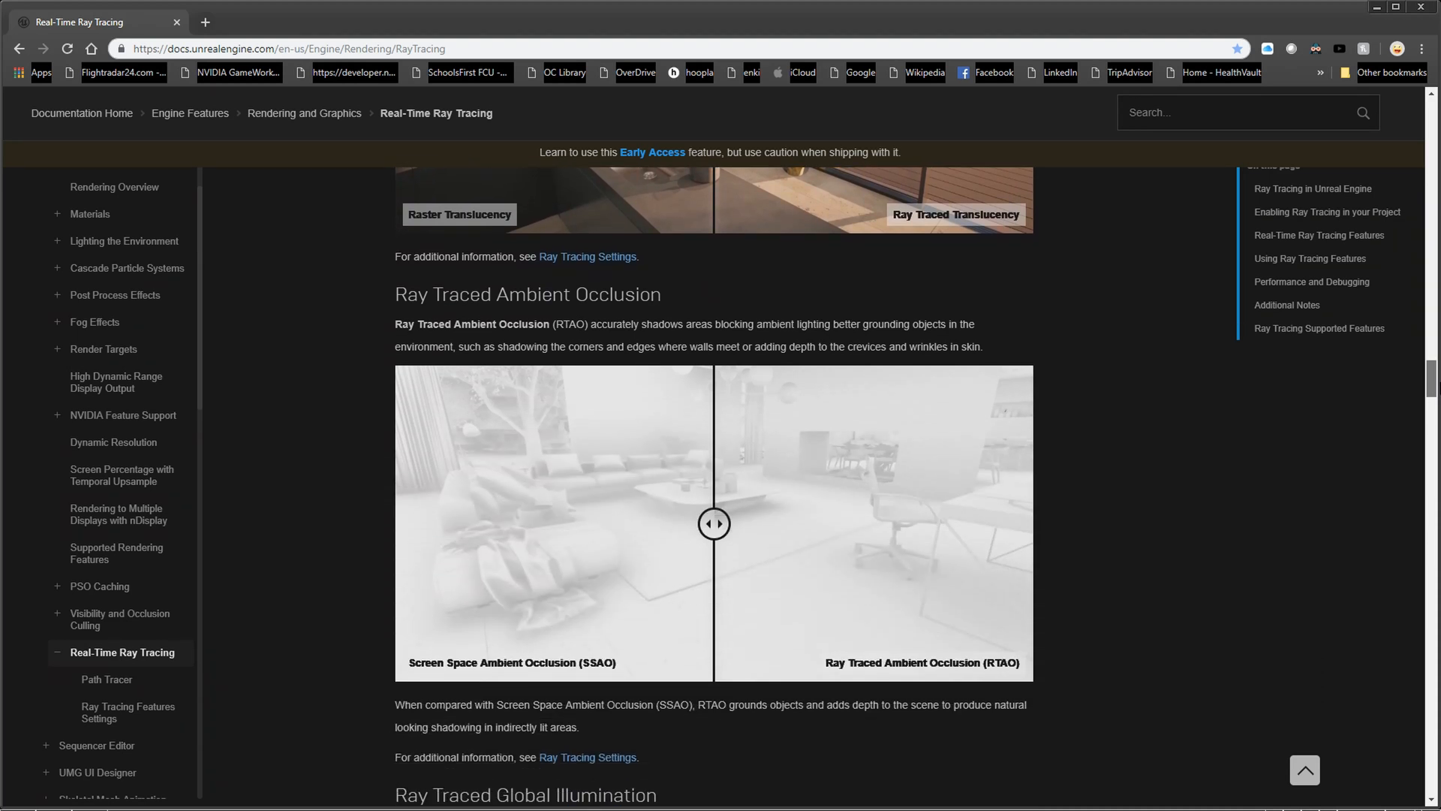
scroll("down", 3)
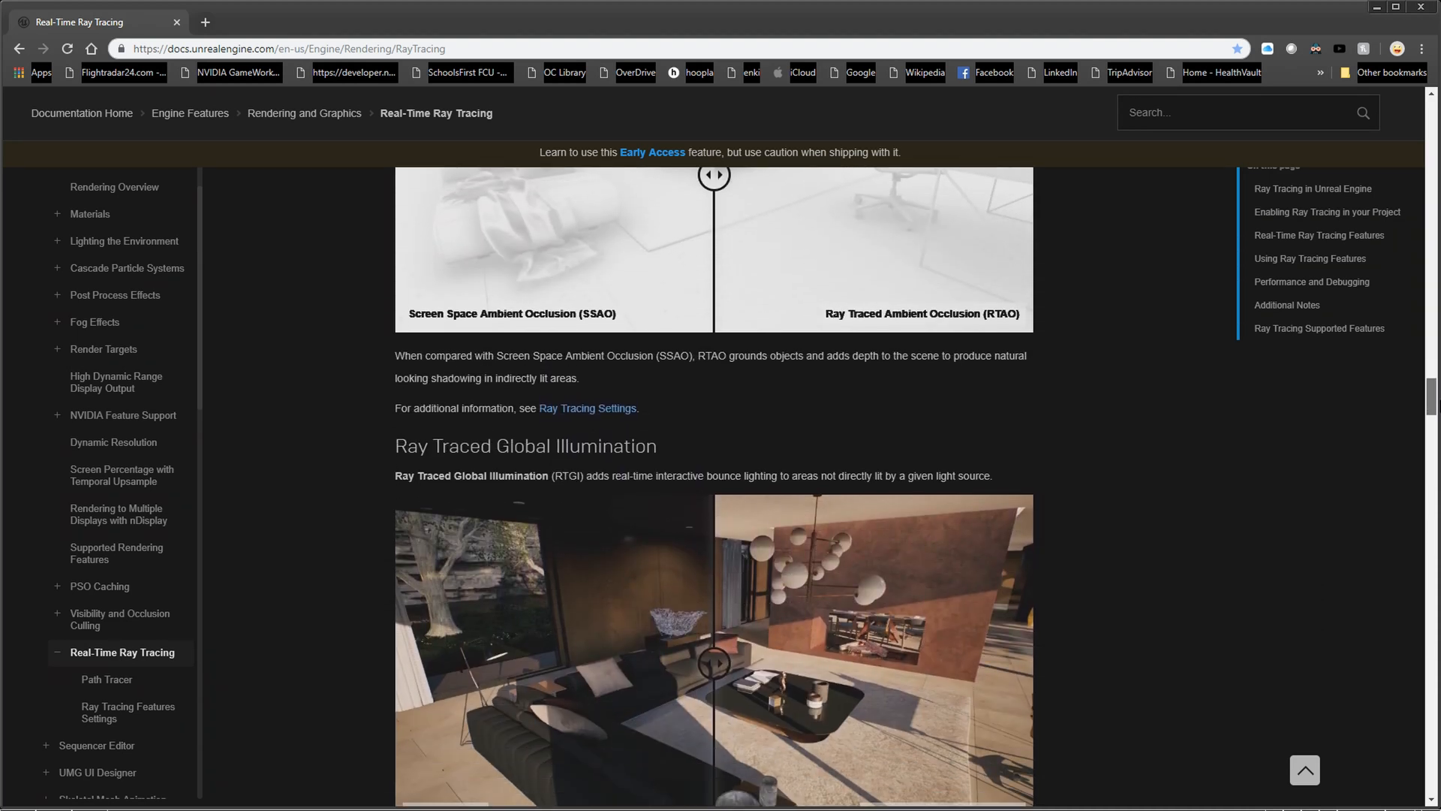
scroll("down", 3)
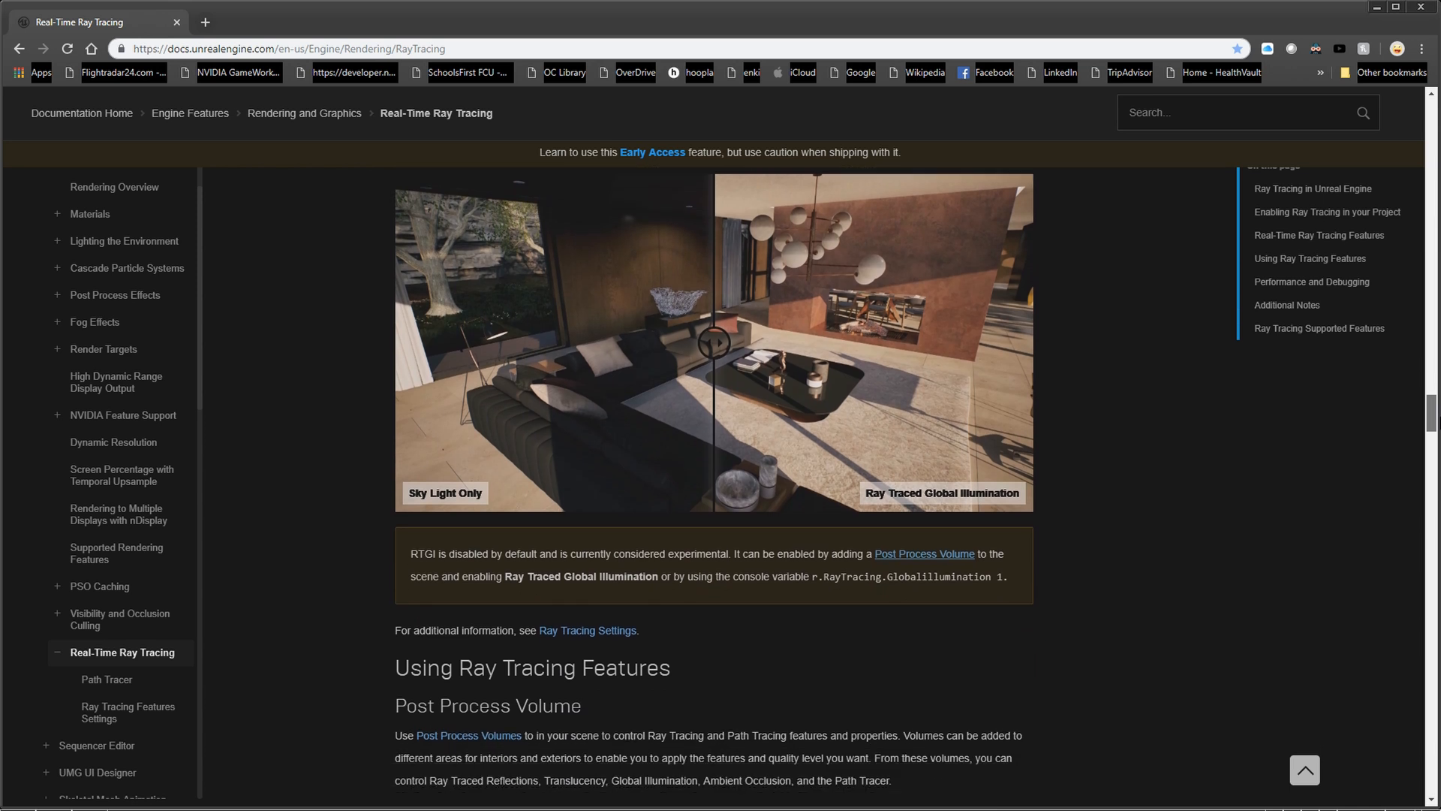
scroll("down", 3)
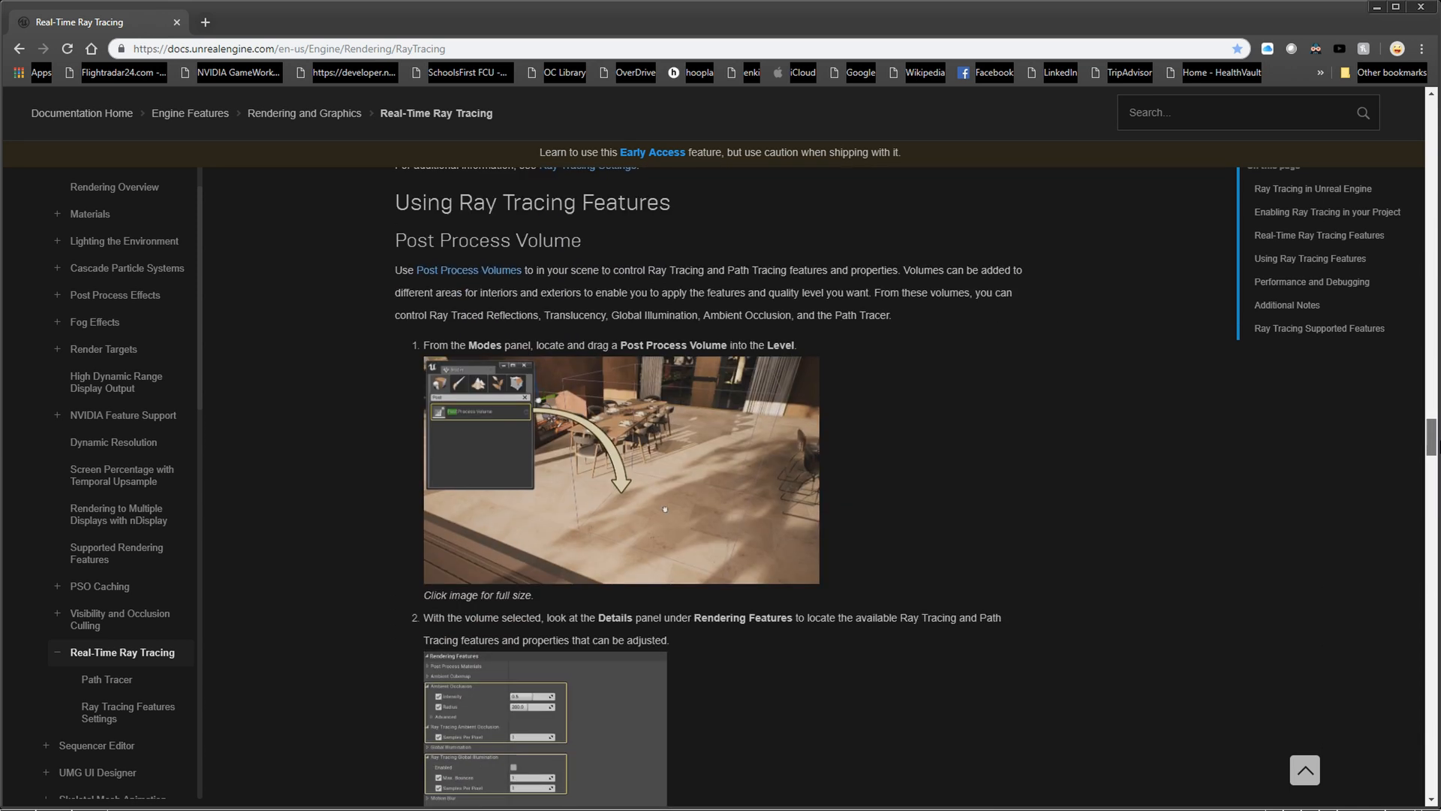
scroll("down", 3)
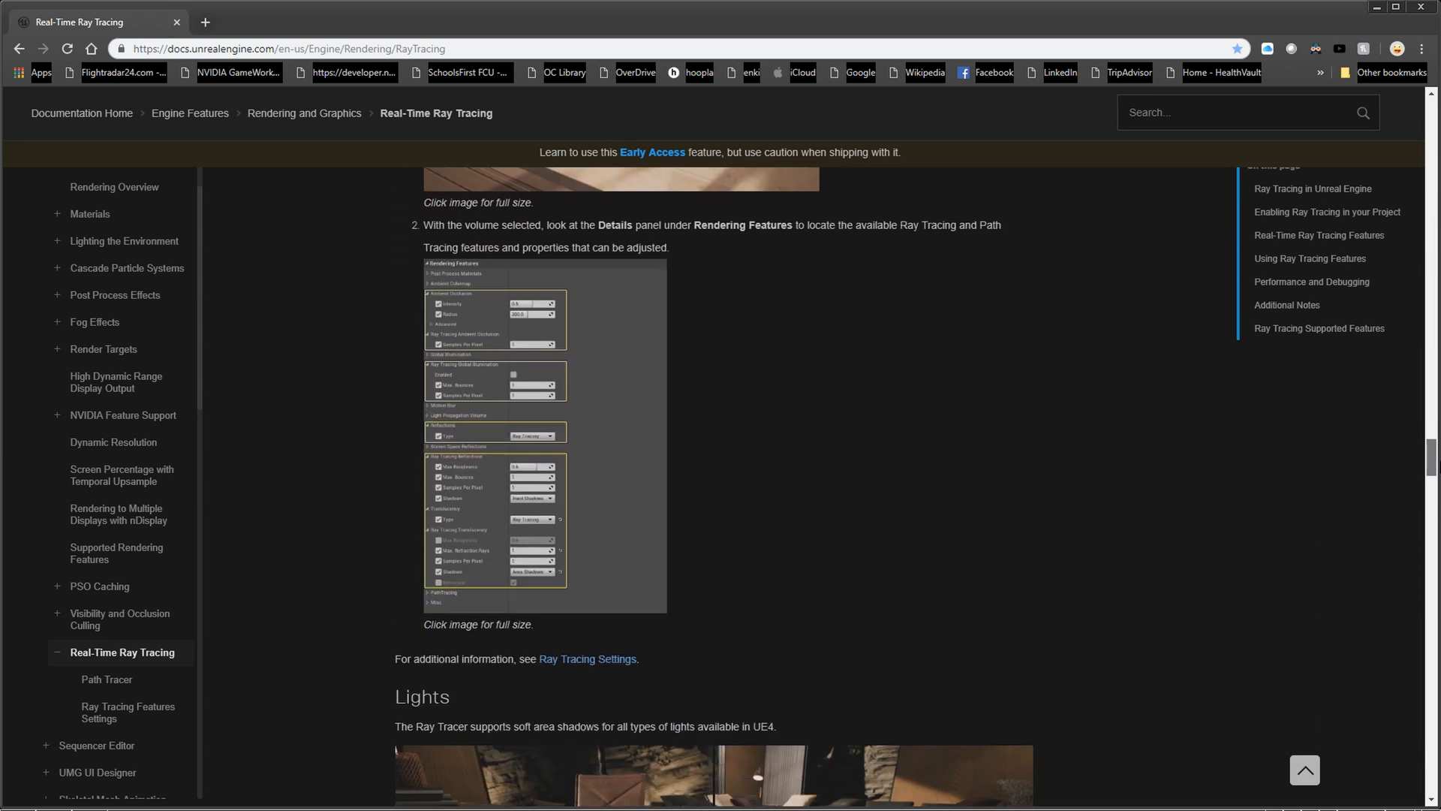
scroll("down", 3)
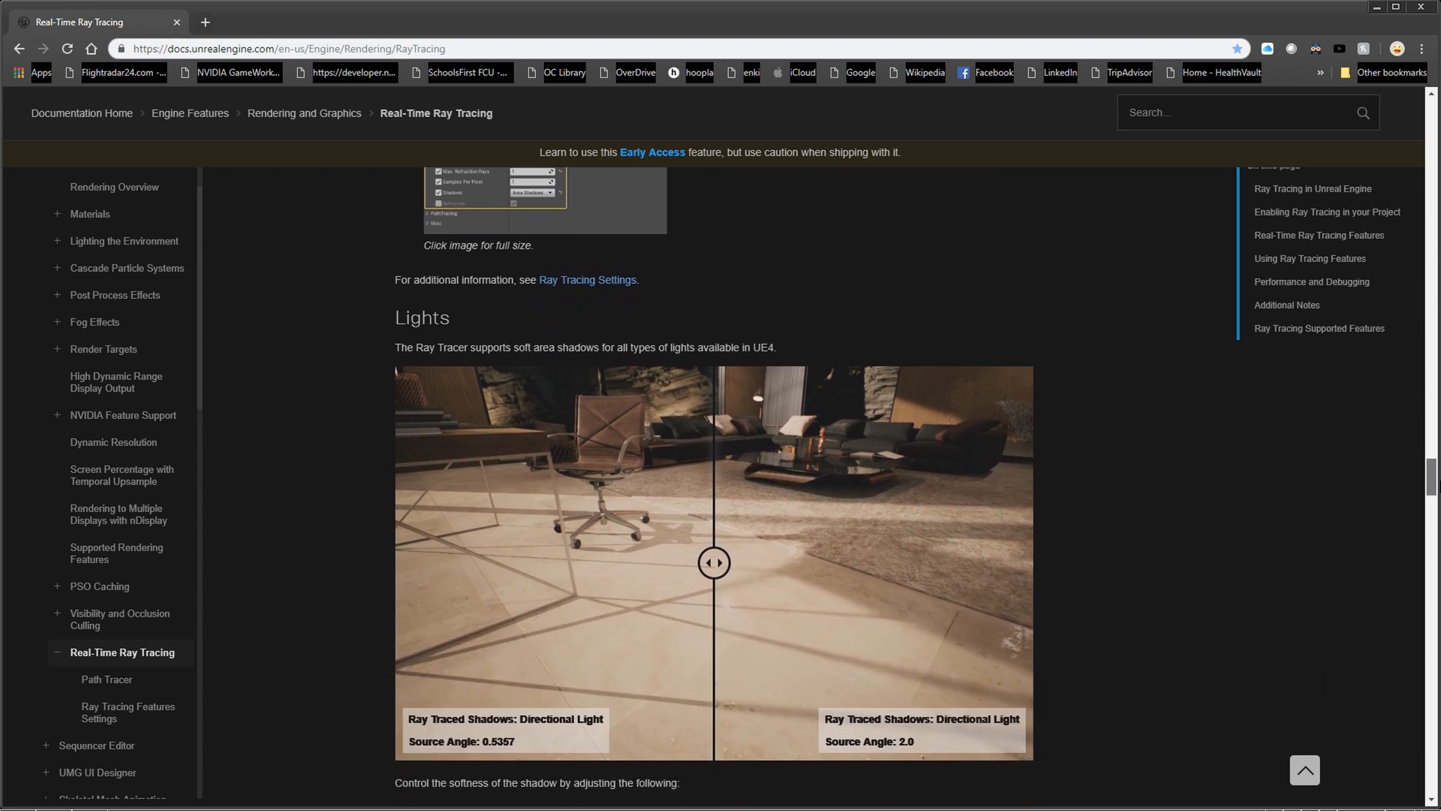
scroll("down", 3)
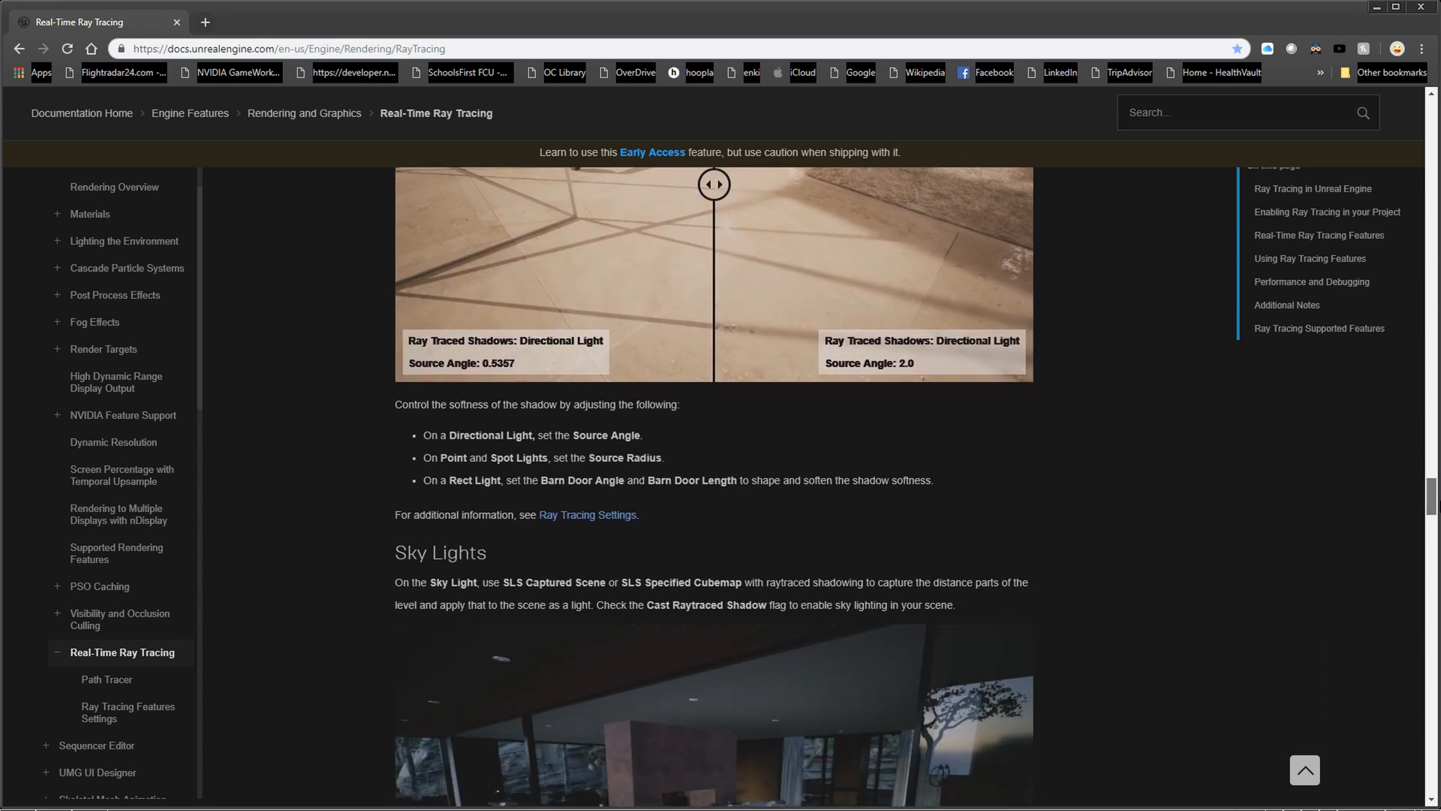
scroll("down", 3)
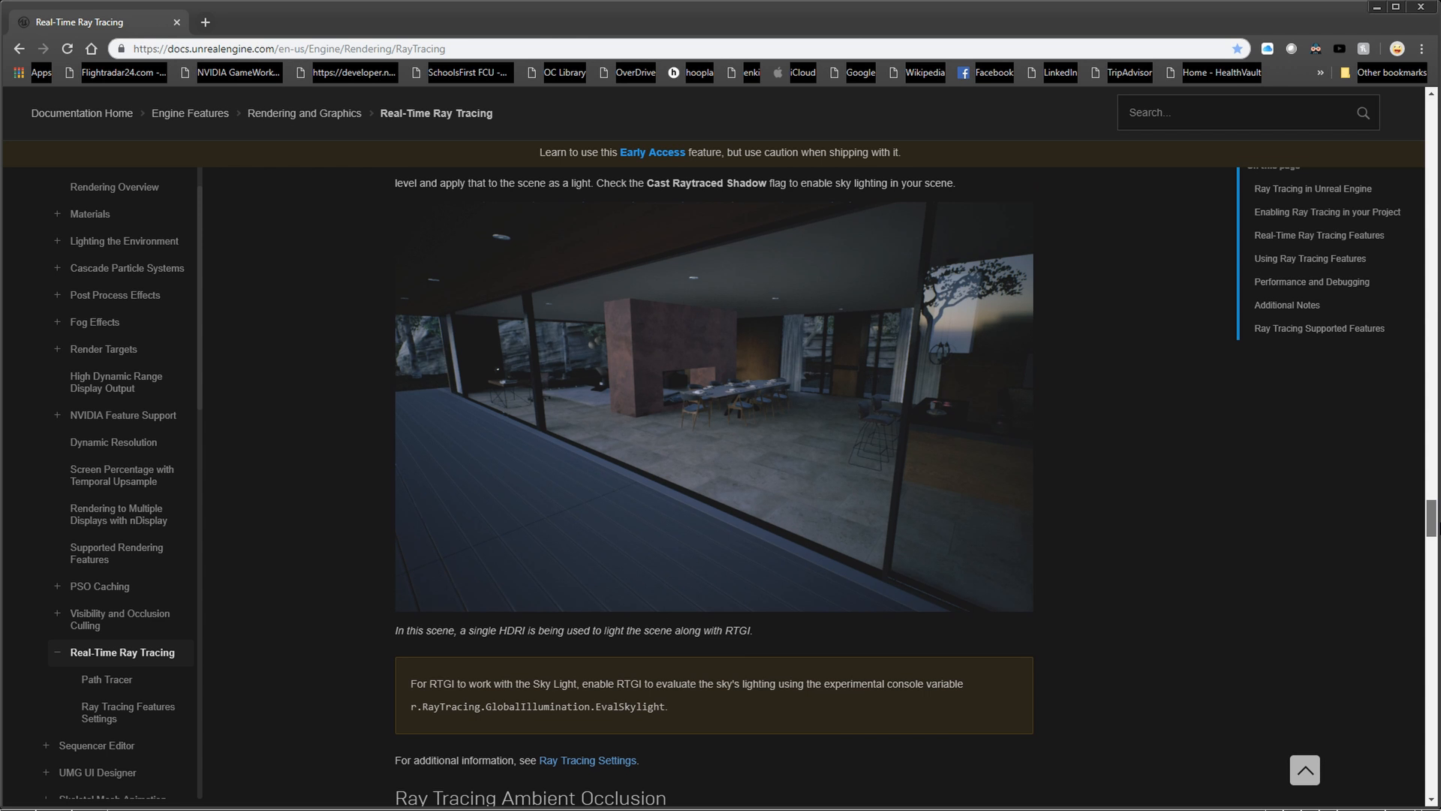
scroll("down", 3)
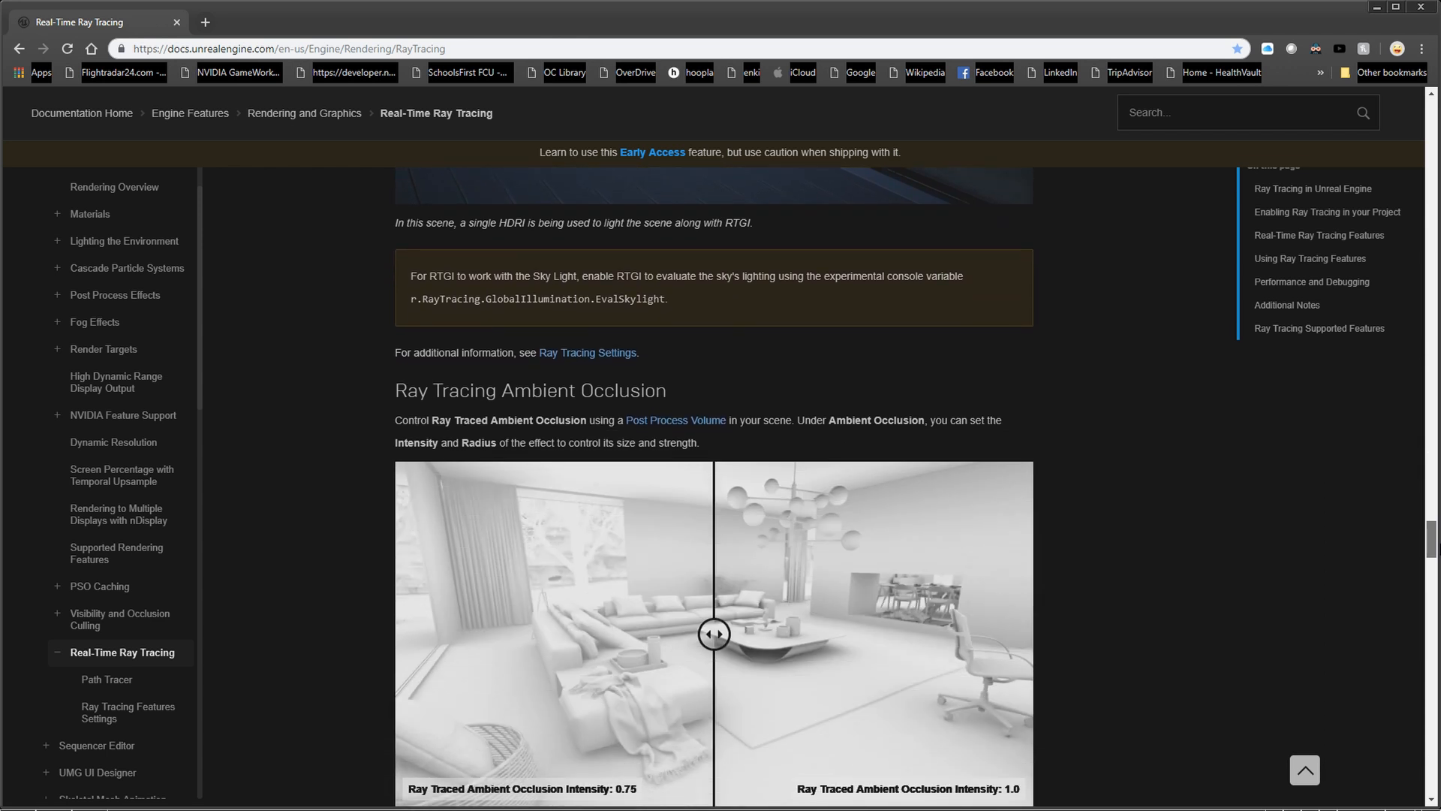